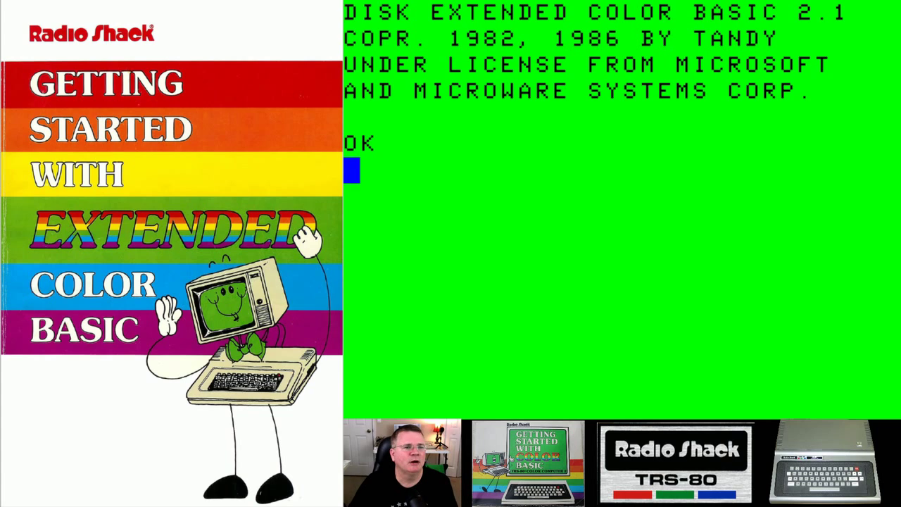
pyautogui.moveTo(697, 171)
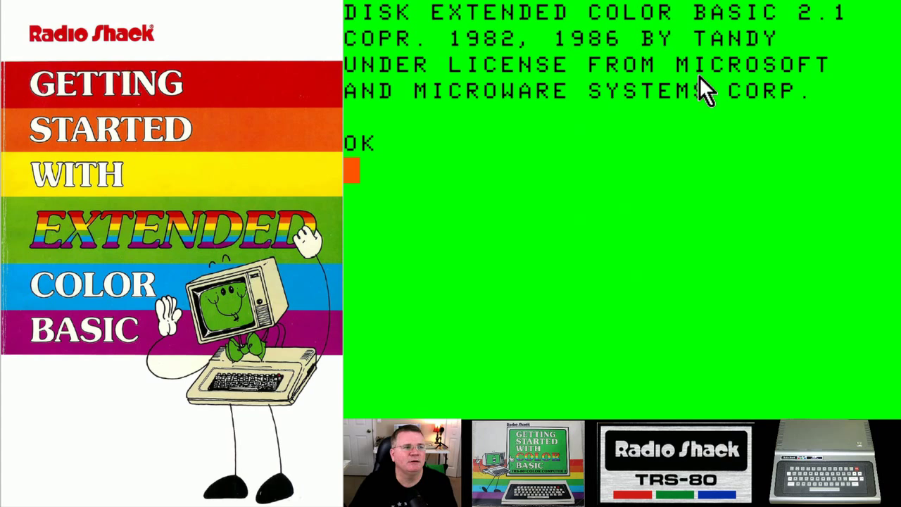
pyautogui.moveTo(22, 257)
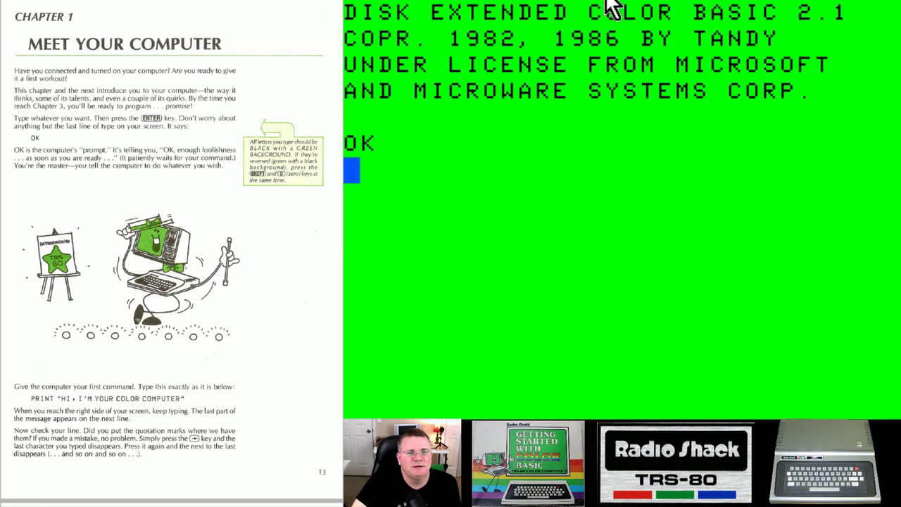
# - Navigate CoCo4.com to the VCC Emulator download files page
pyautogui.scroll(-3)
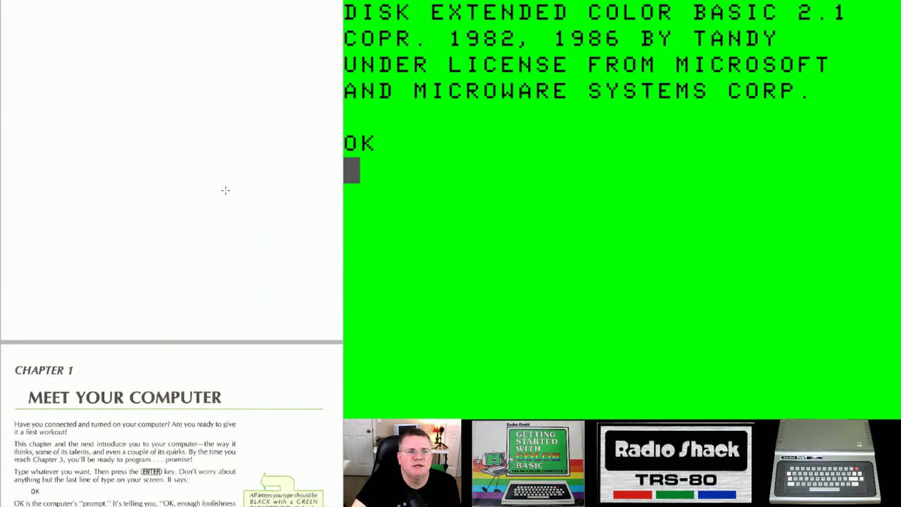
pyautogui.scroll(-3)
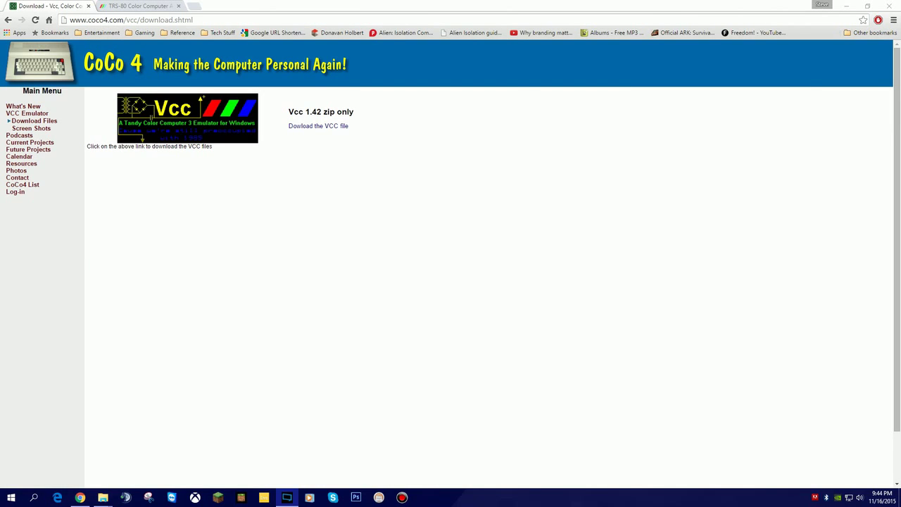
pyautogui.click(27, 113)
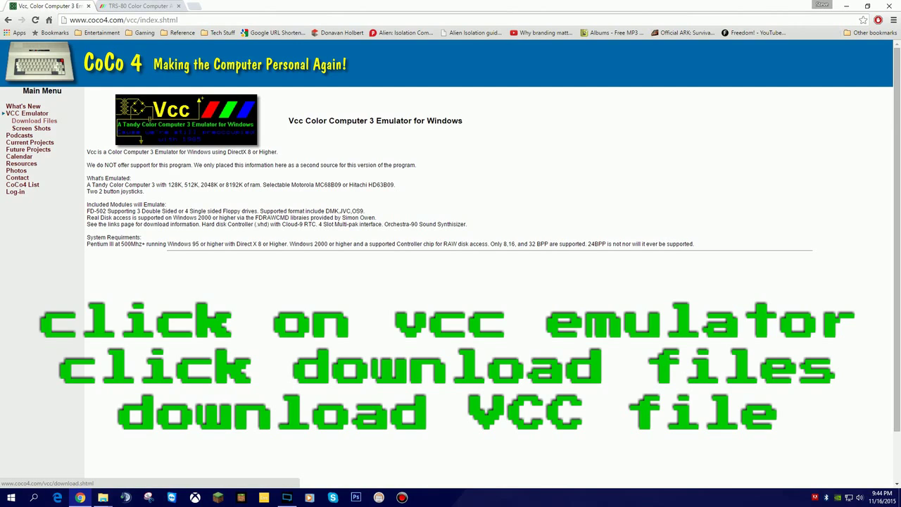
pyautogui.click(34, 121)
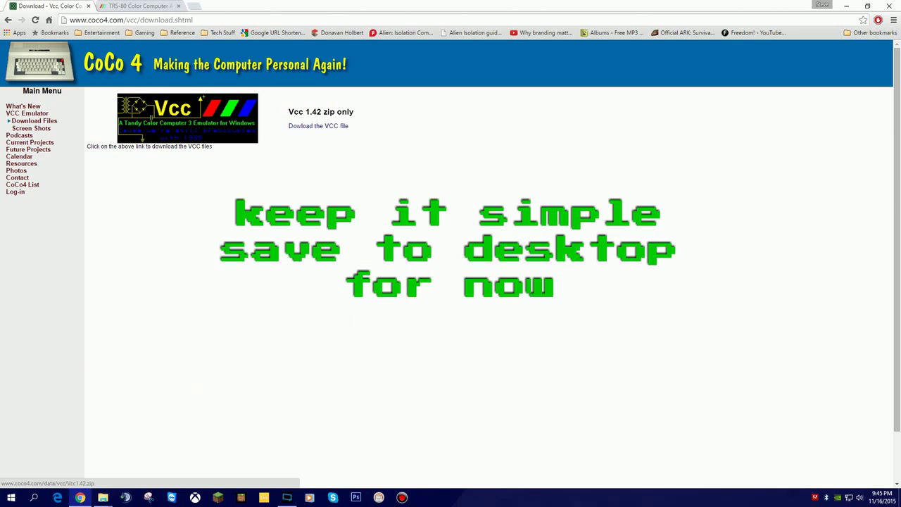
# - Download the Vcc 1.42 zip and save it to the Desktop
pyautogui.click(318, 125)
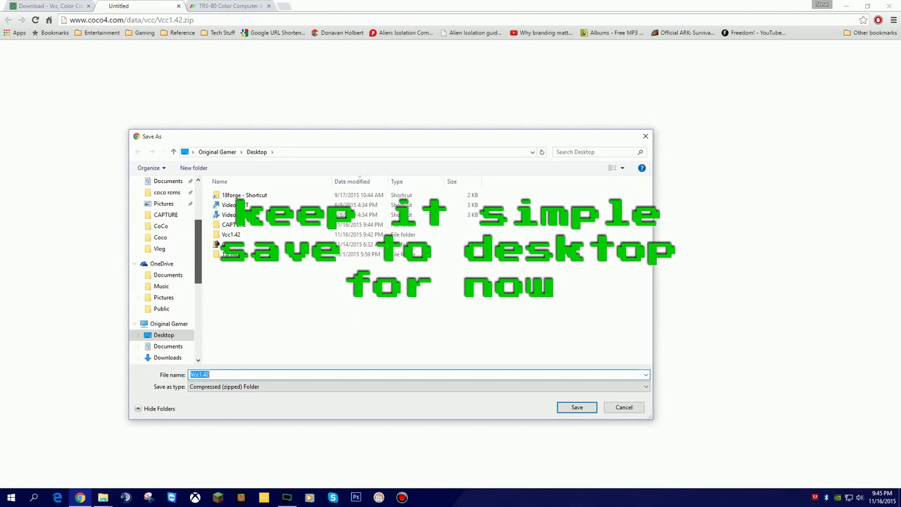
pyautogui.scroll(-3)
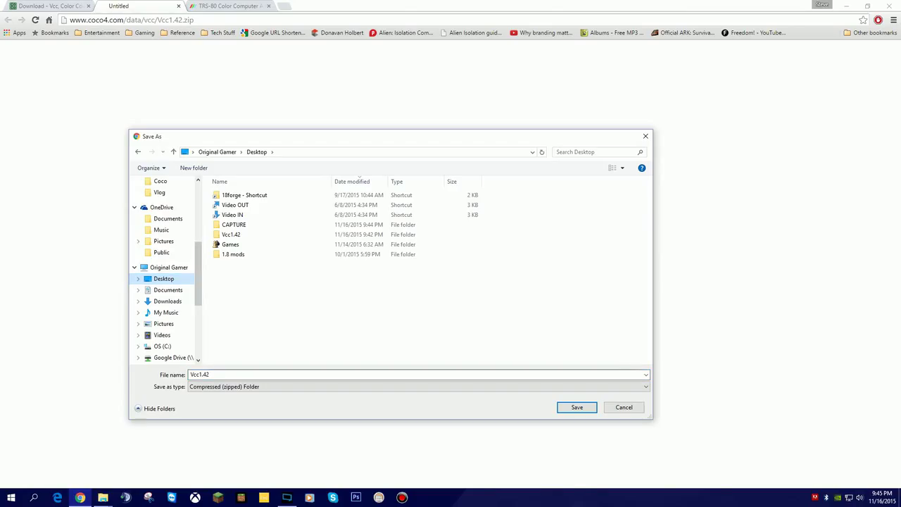
pyautogui.click(578, 407)
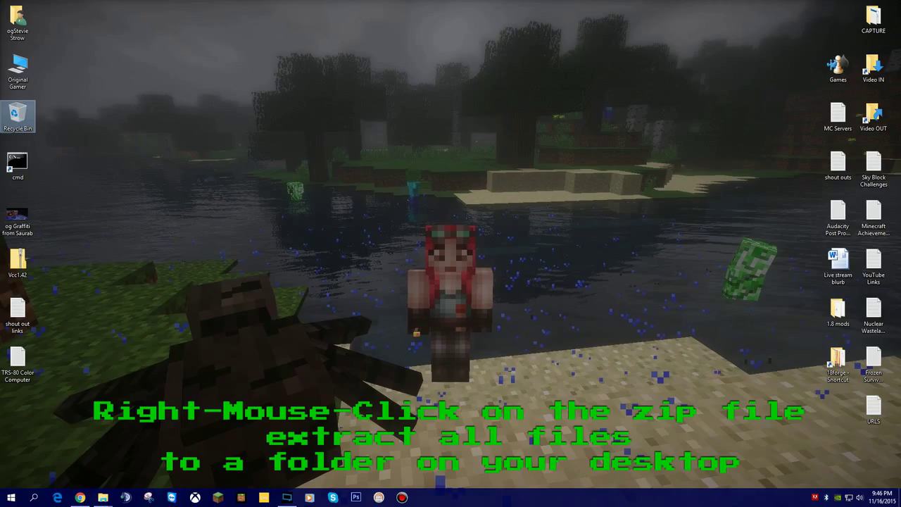
# - Extract the Vcc1.42 zip into a Vcc1.42 folder on the desktop
pyautogui.click(17, 260)
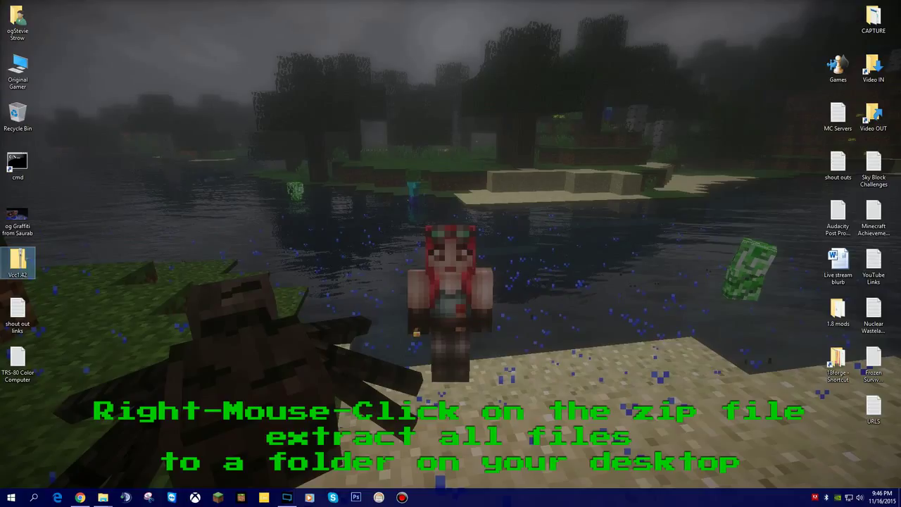
pyautogui.moveTo(17, 265)
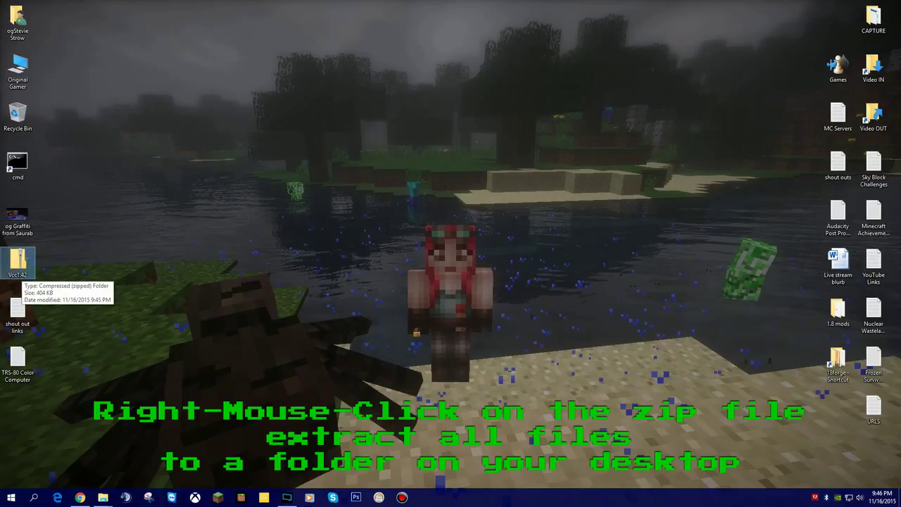
pyautogui.rightClick(17, 264)
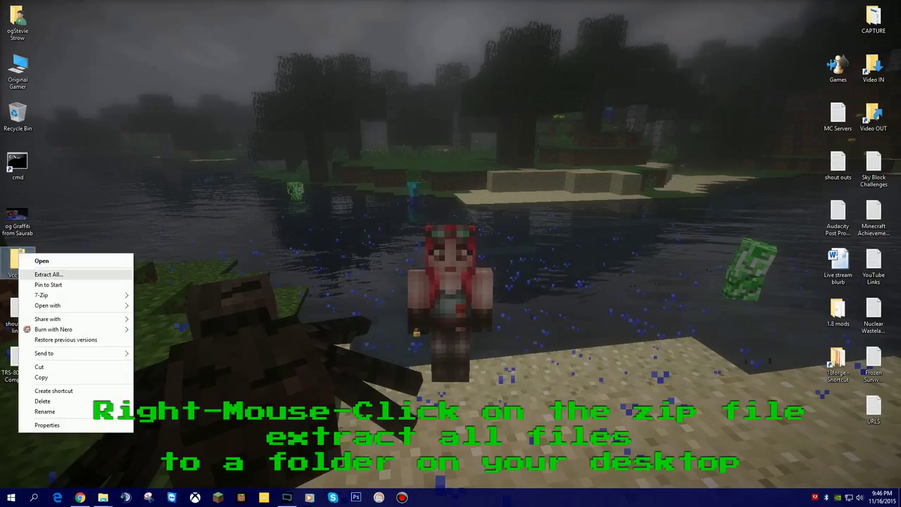
pyautogui.click(48, 273)
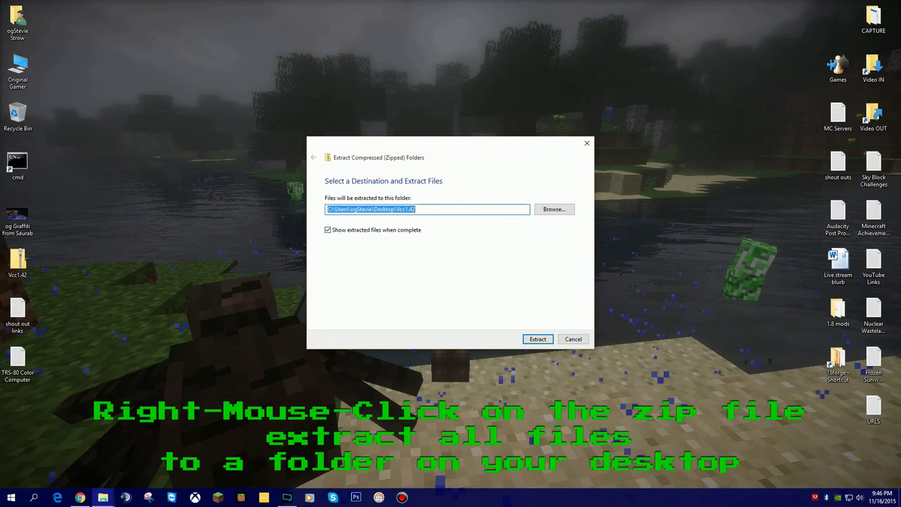
pyautogui.click(538, 337)
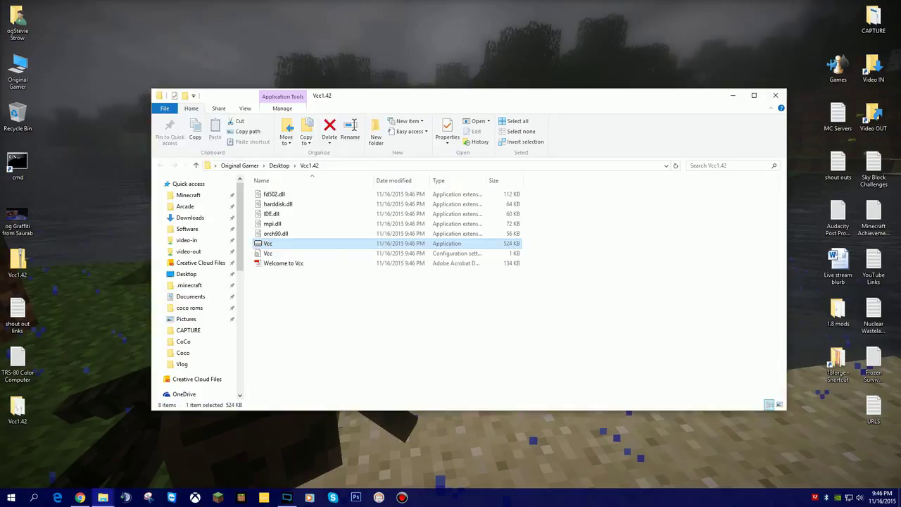
# - Launch Vcc.exe once, close the emulator window, and return to the browser
pyautogui.doubleClick(267, 243)
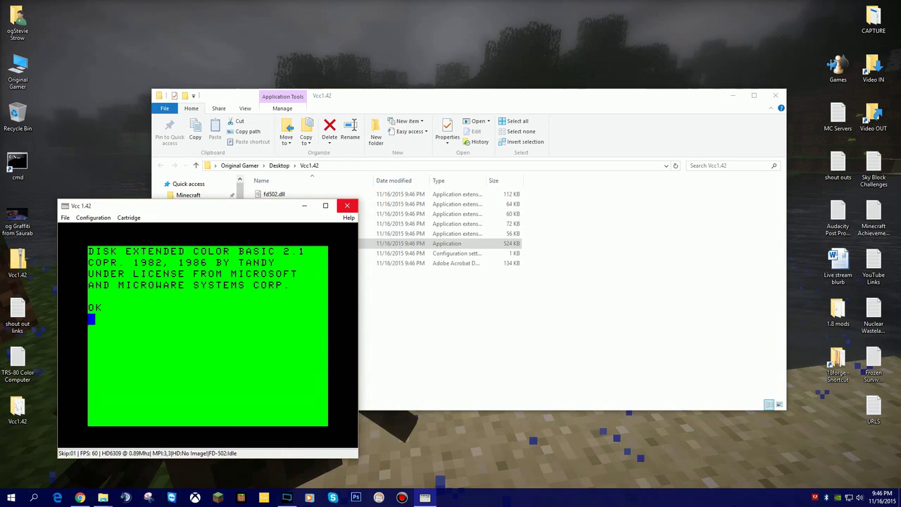
pyautogui.click(347, 206)
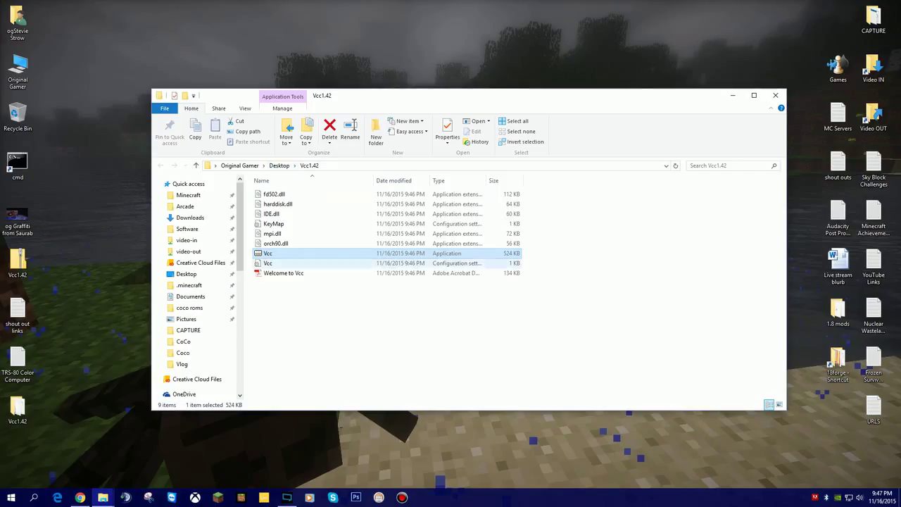
pyautogui.click(774, 95)
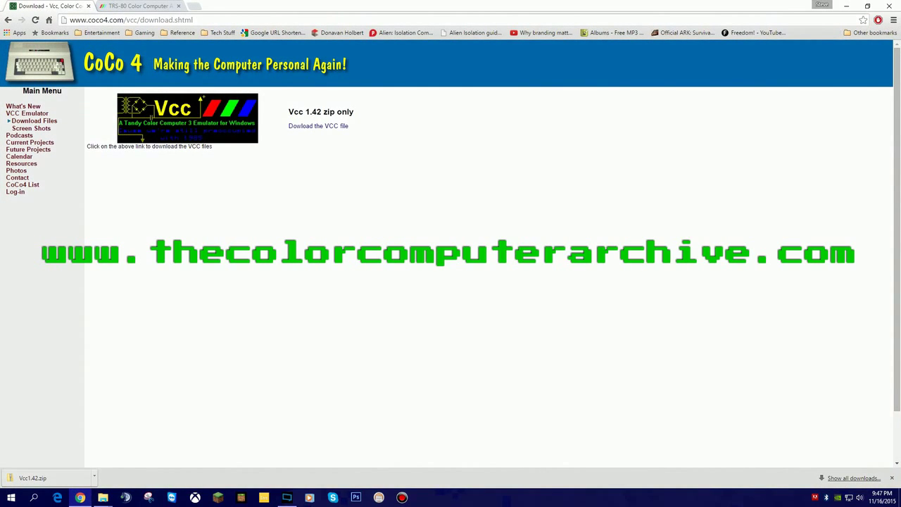
# - Browse colorcomputerarchive.com's Repository to Documents > Manuals > Hardware and scroll to the G entries
pyautogui.click(141, 6)
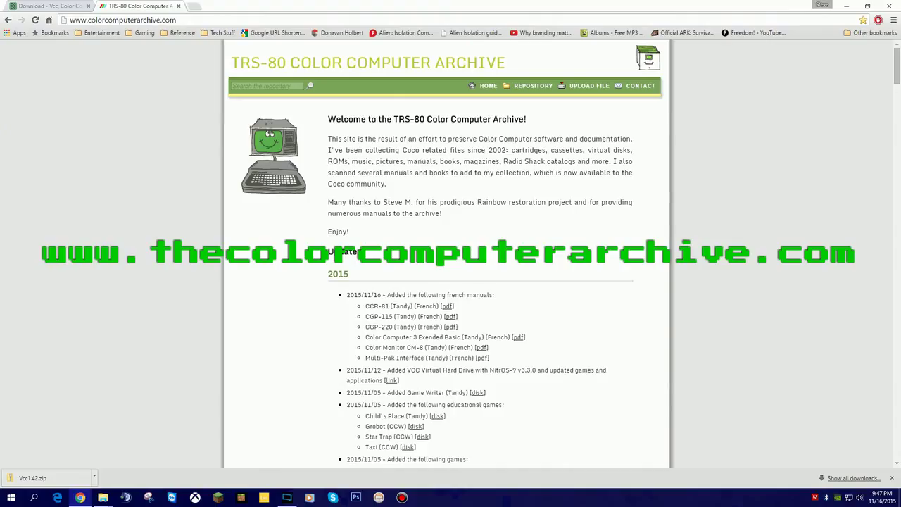
pyautogui.click(537, 86)
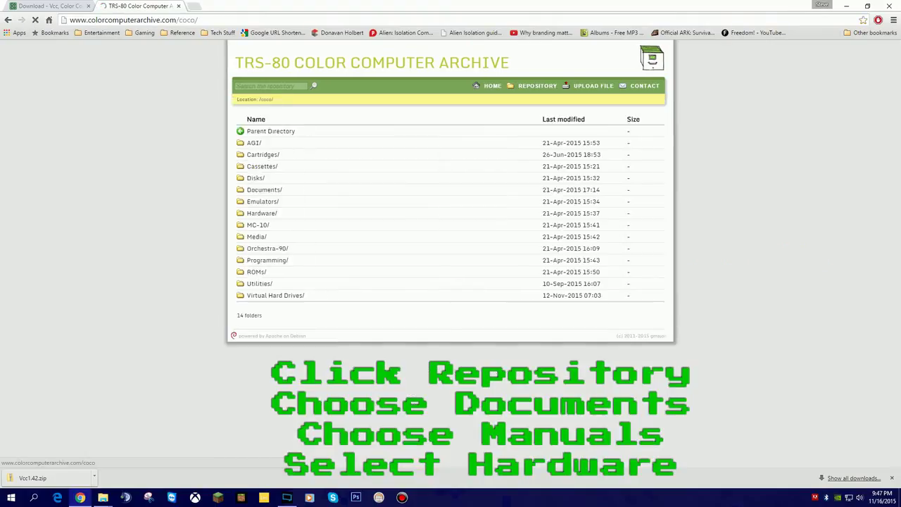
pyautogui.moveTo(264, 189)
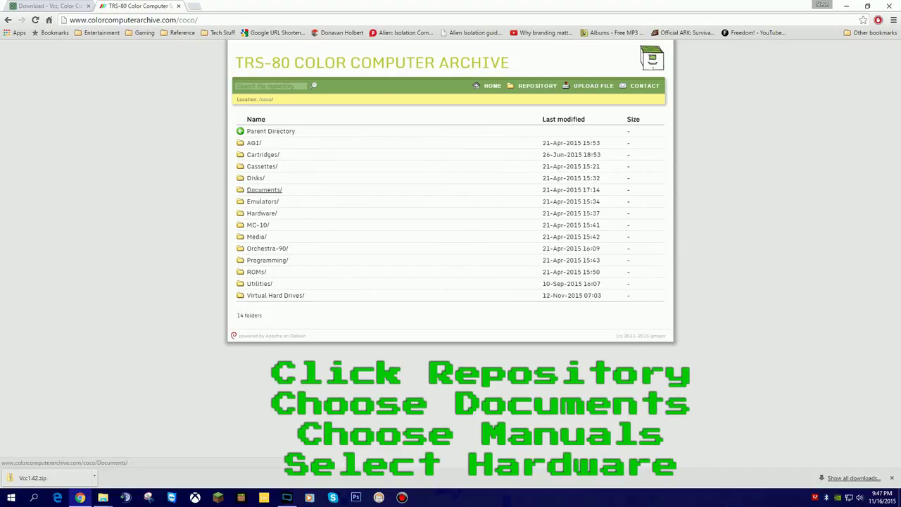
pyautogui.click(265, 189)
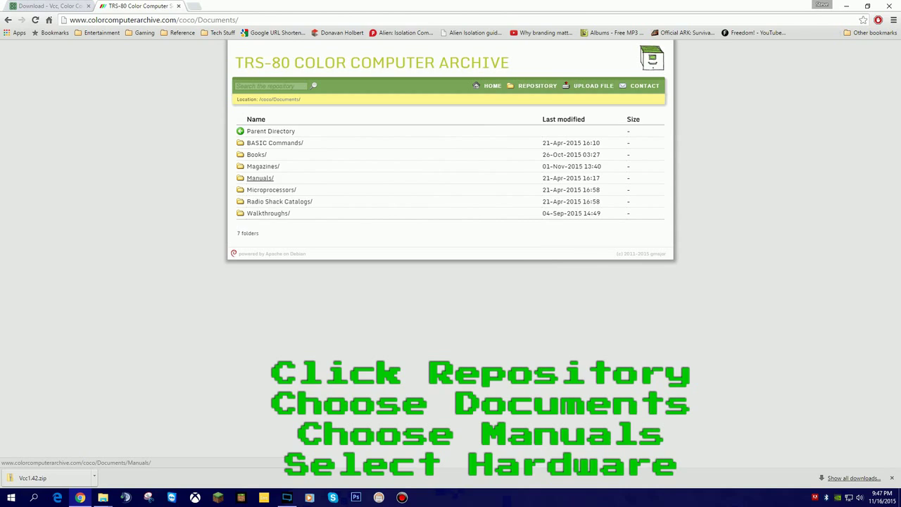
pyautogui.click(259, 177)
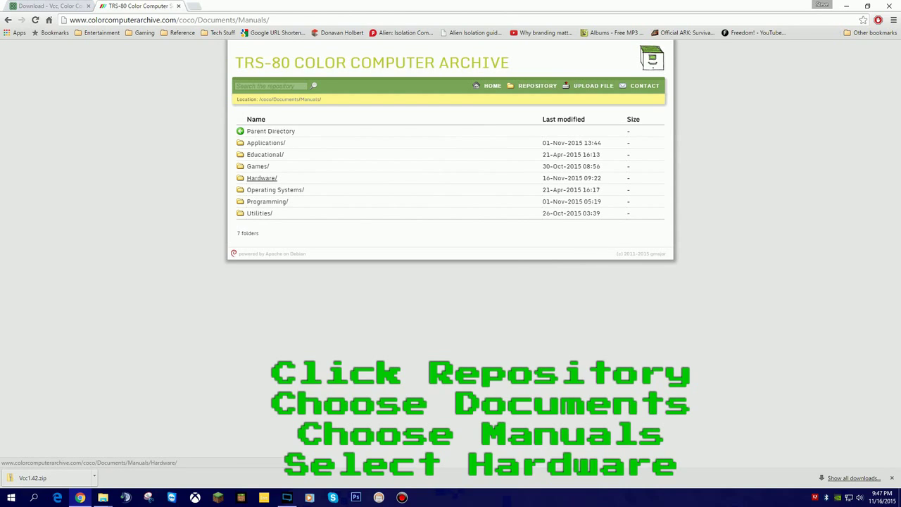
pyautogui.click(262, 177)
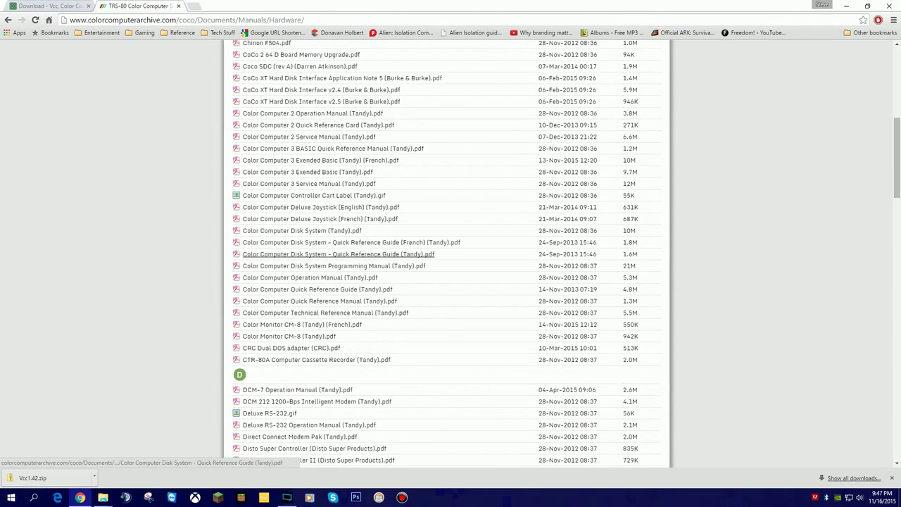
pyautogui.scroll(-3)
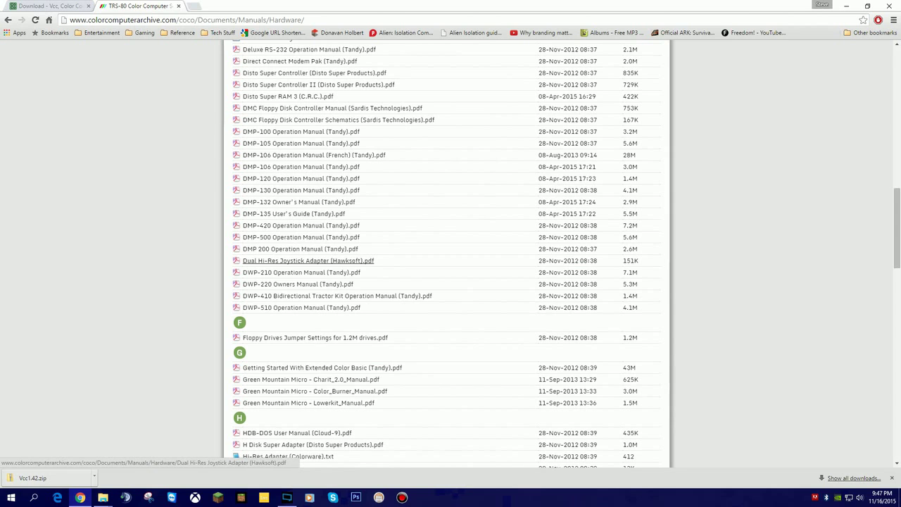
pyautogui.moveTo(310, 378)
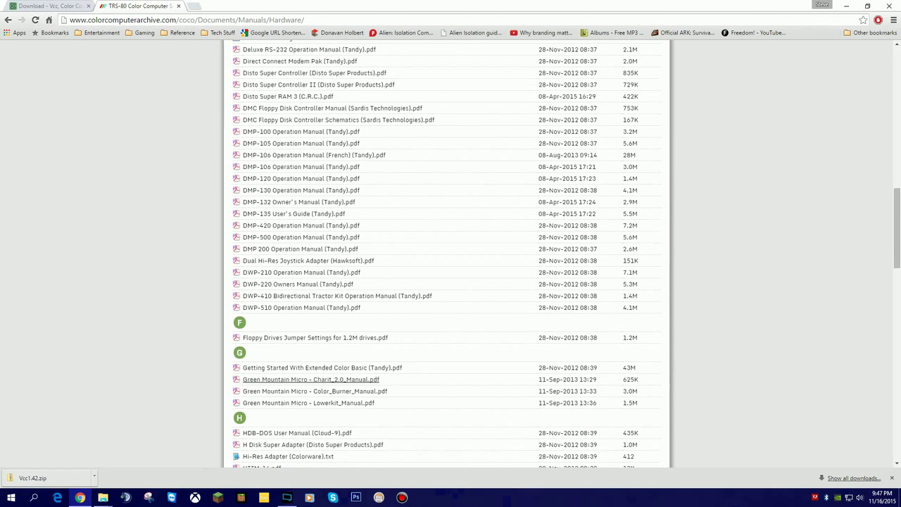
pyautogui.scroll(-3)
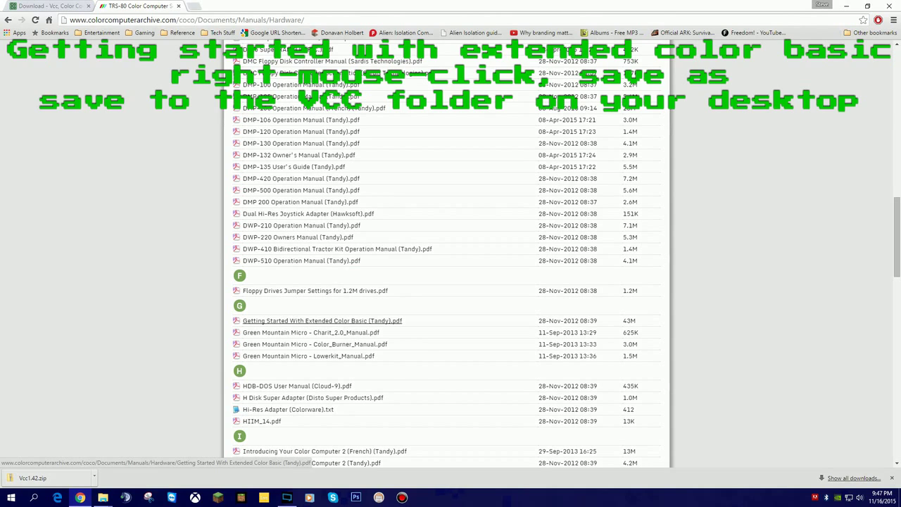
# - Save the Getting Started With Extended Color Basic PDF link into Desktop\Vcc1.42
pyautogui.rightClick(322, 321)
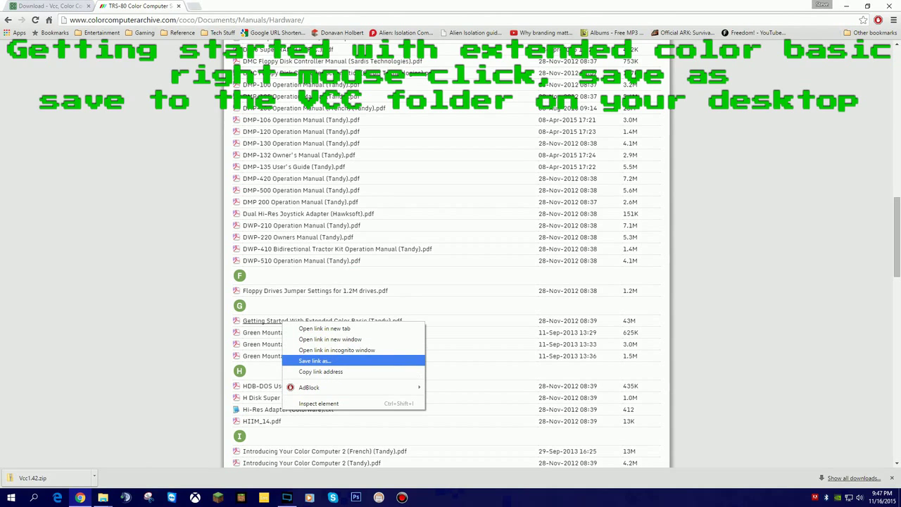
pyautogui.click(314, 360)
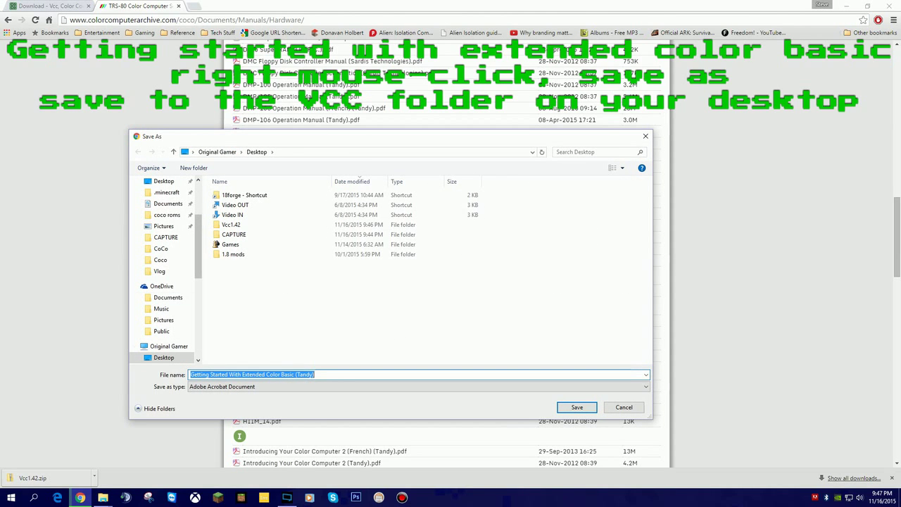
pyautogui.click(163, 358)
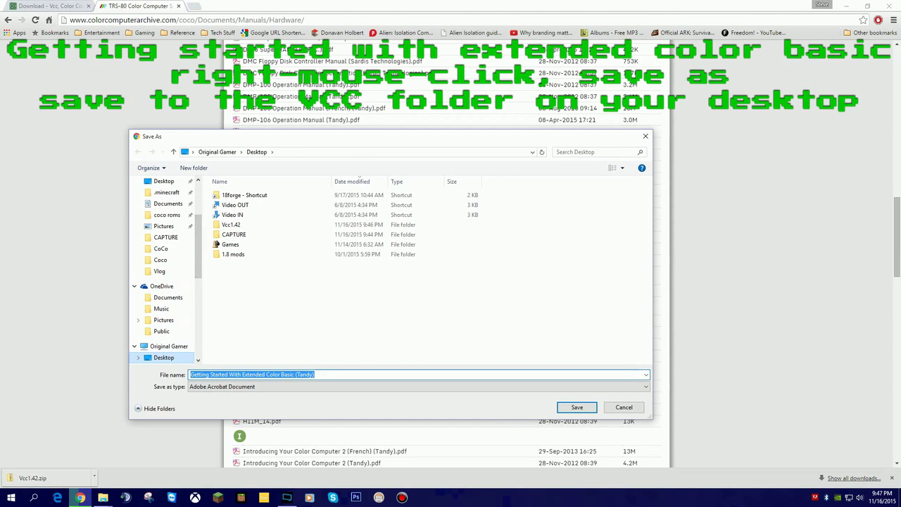
pyautogui.doubleClick(231, 226)
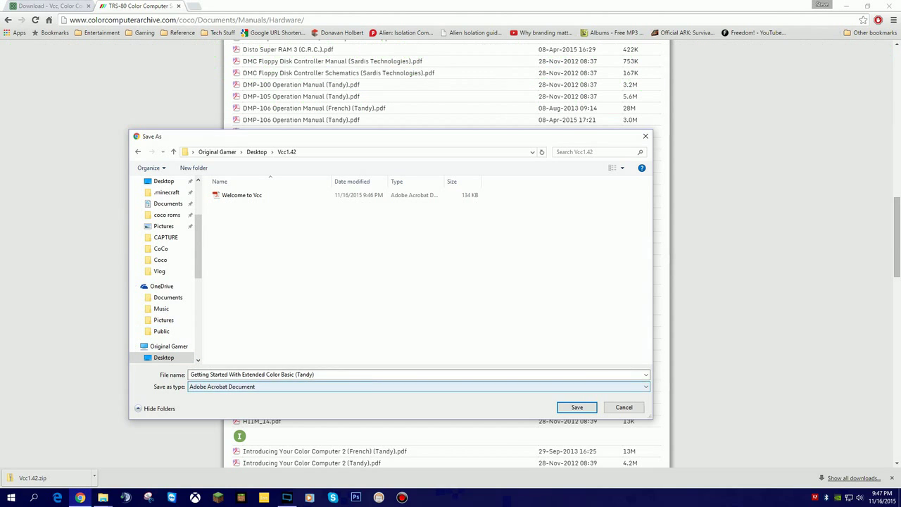
pyautogui.click(577, 407)
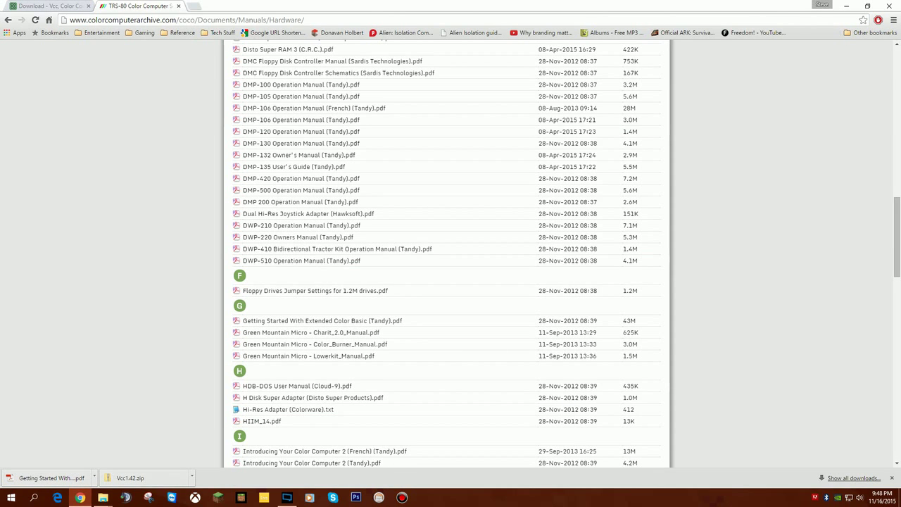
# - Return to the Repository root and browse to Disks > Blank disks > DMK
pyautogui.scroll(3)
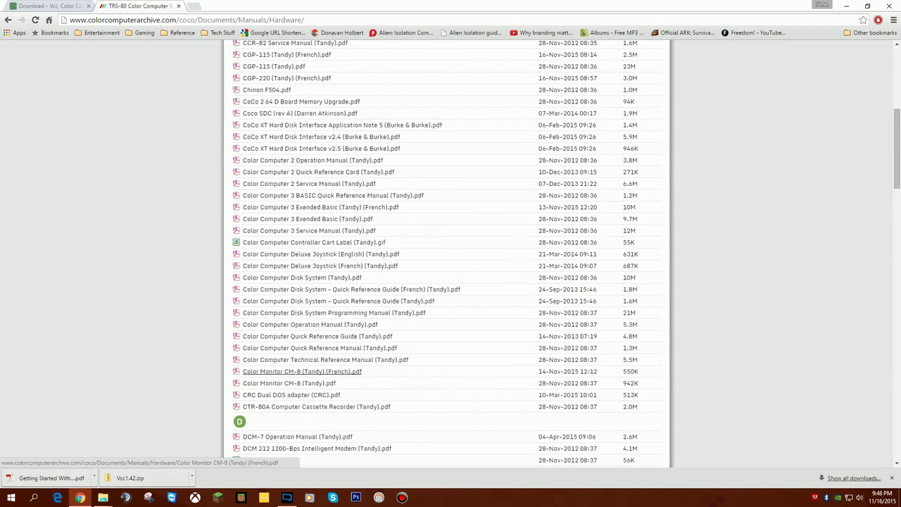
pyautogui.scroll(3)
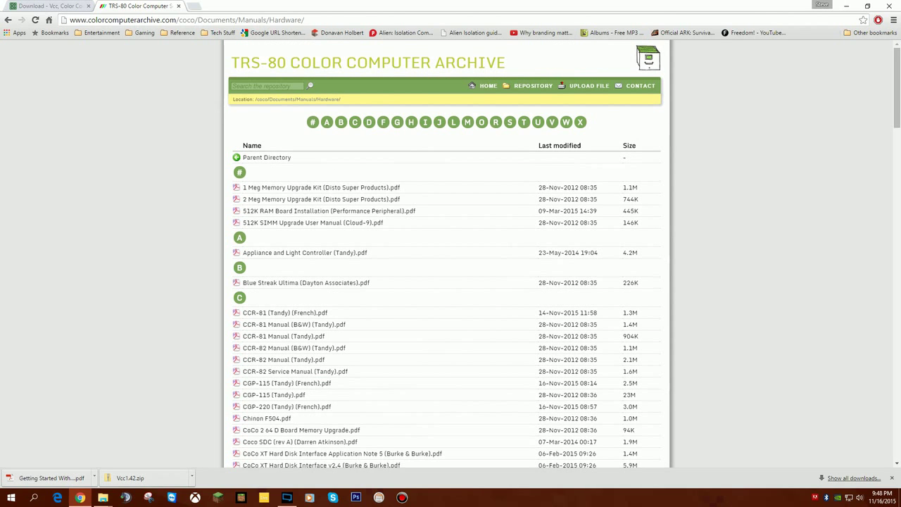
pyautogui.moveTo(534, 86)
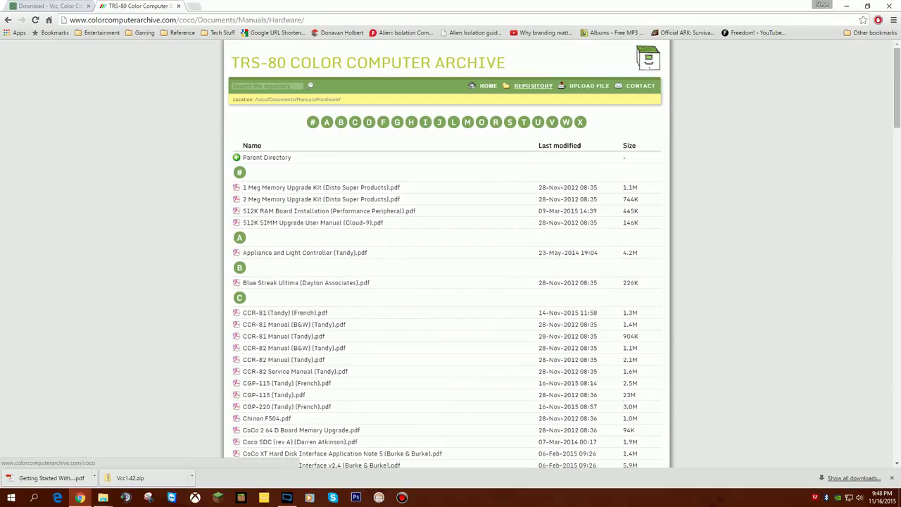
pyautogui.click(266, 157)
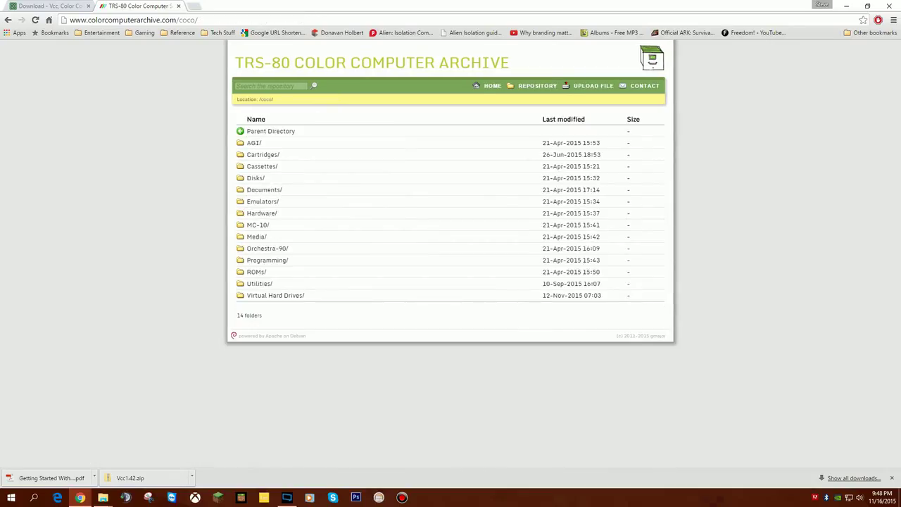
pyautogui.click(257, 177)
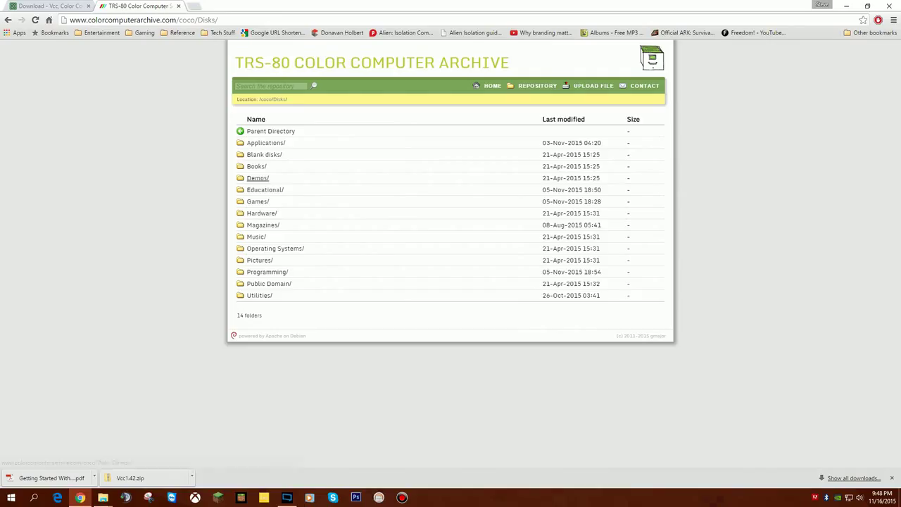
pyautogui.click(265, 153)
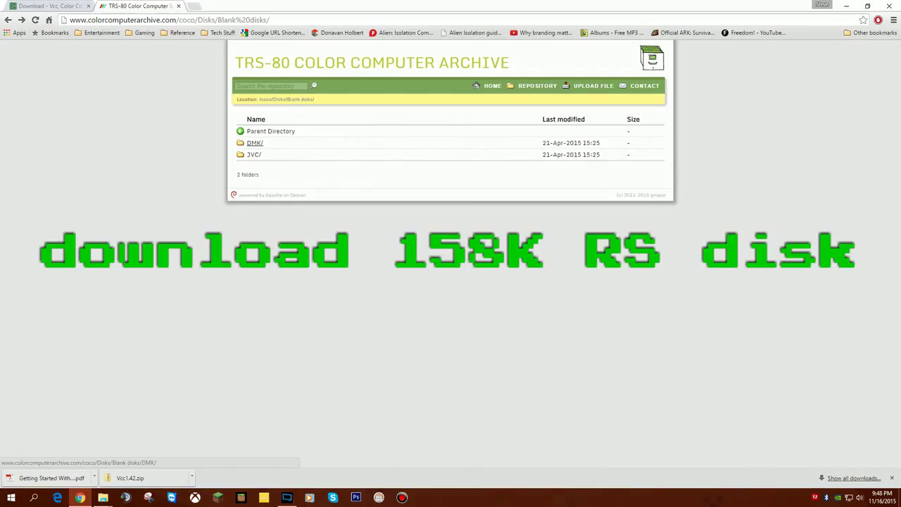
pyautogui.click(255, 143)
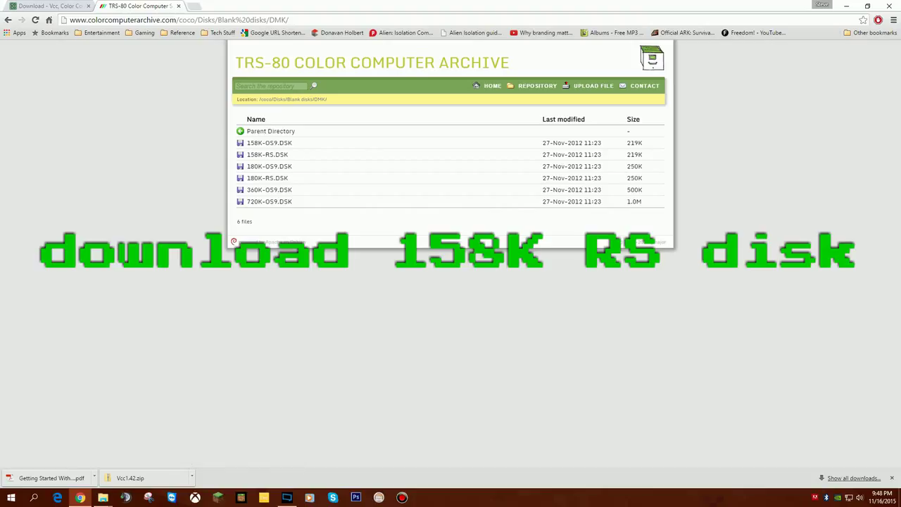
pyautogui.moveTo(268, 153)
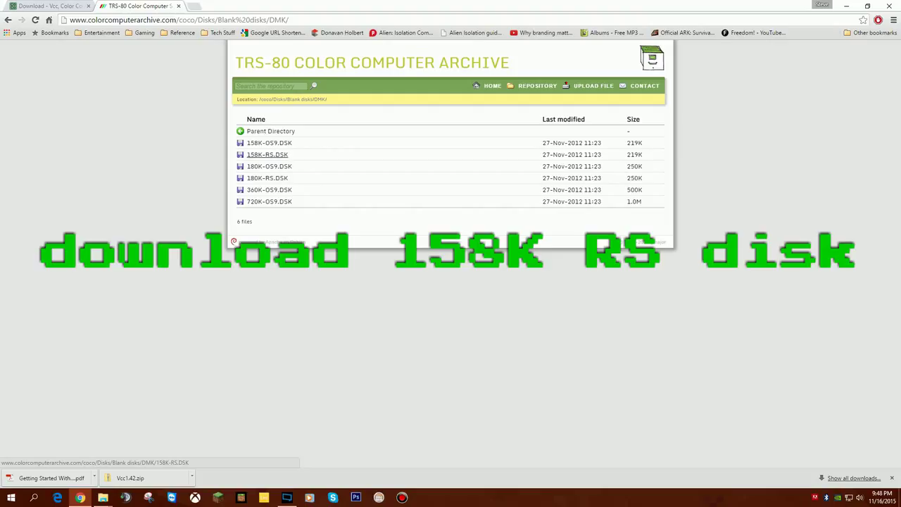
# - Download 158K-RS.DSK and save it into the Vcc1.42 folder
pyautogui.click(267, 153)
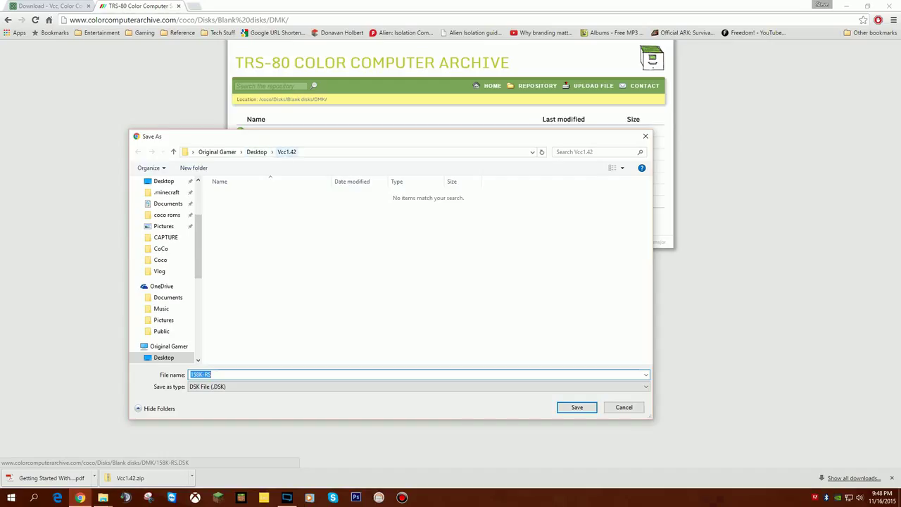
pyautogui.click(577, 407)
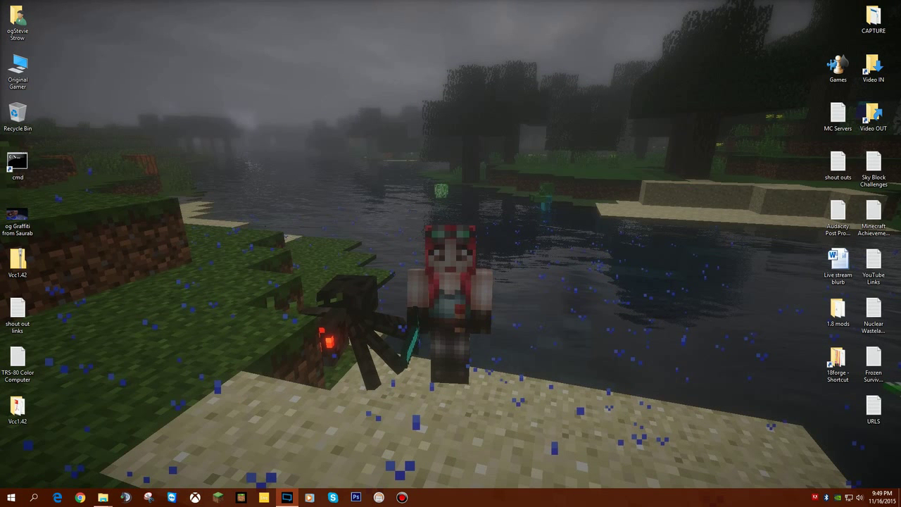
# - Open the Vcc1.42 folder, check the 158K-RS image is there, and preview the Getting Started PDF in Acrobat
pyautogui.doubleClick(17, 256)
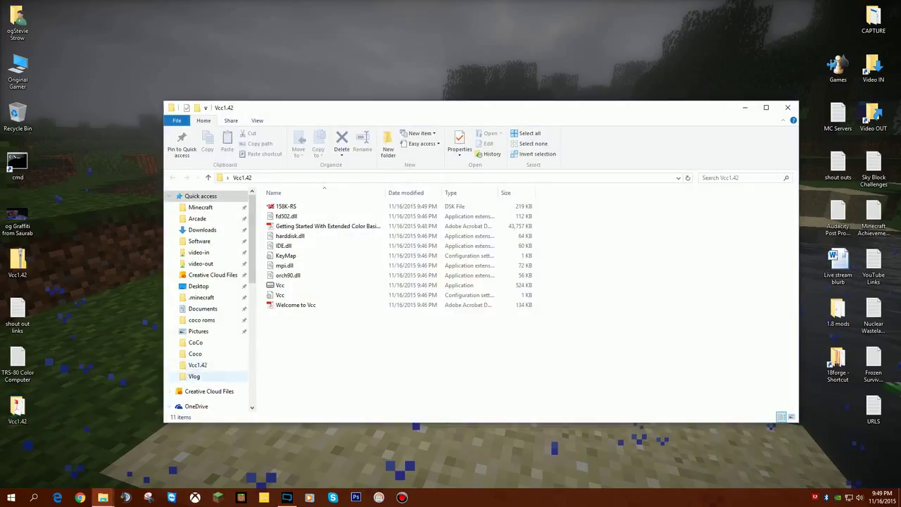
pyautogui.click(284, 206)
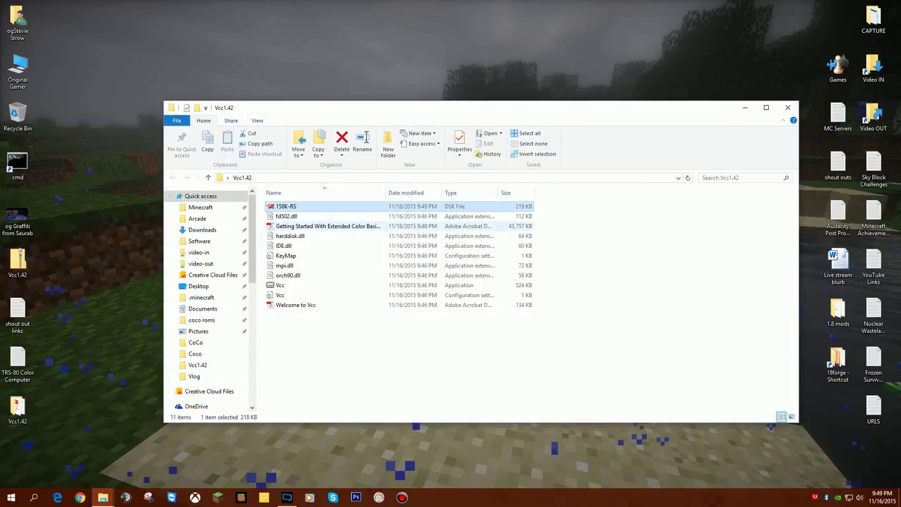
pyautogui.doubleClick(326, 225)
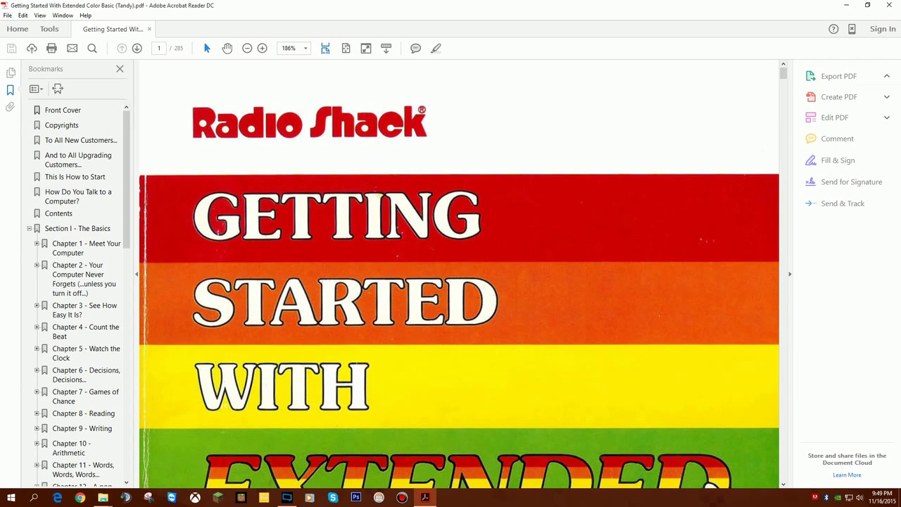
pyautogui.click(839, 76)
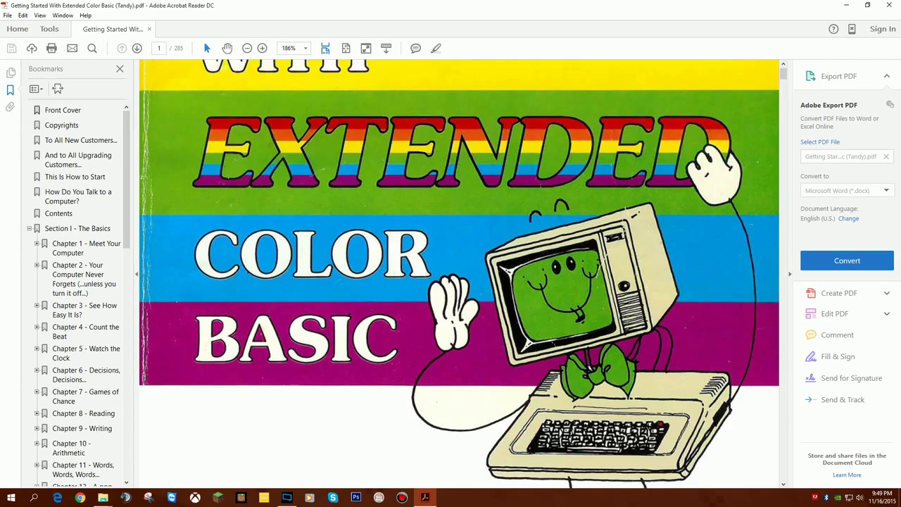
pyautogui.scroll(-3)
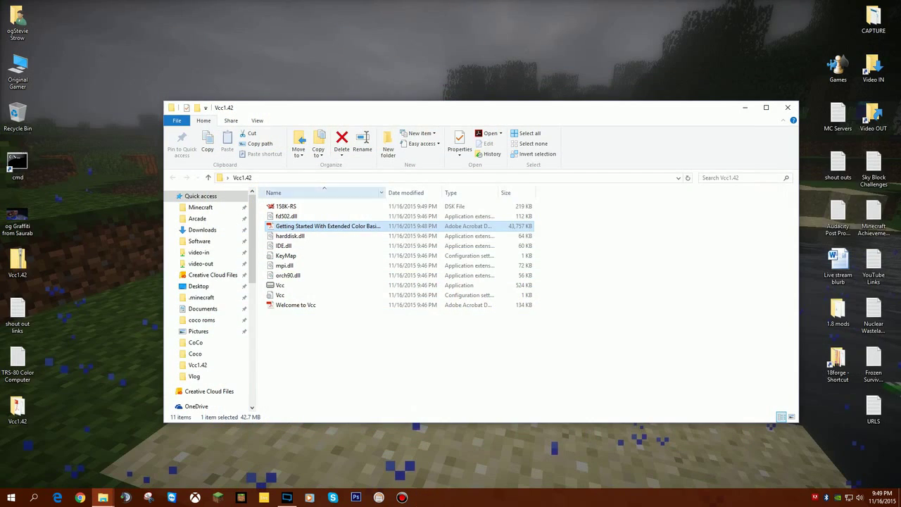
# - Launch the Vcc application from the Vcc1.42 folder to the Disk Extended Color BASIC OK prompt
pyautogui.click(280, 284)
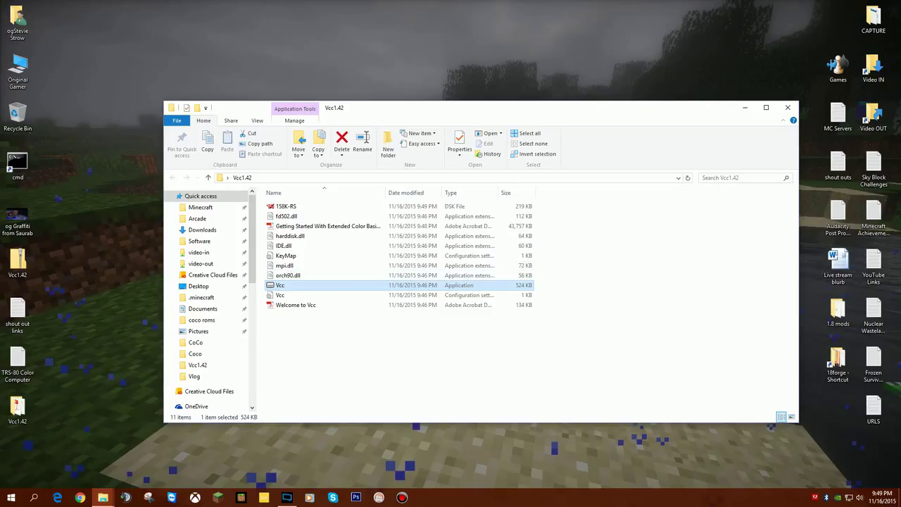
pyautogui.moveTo(280, 284)
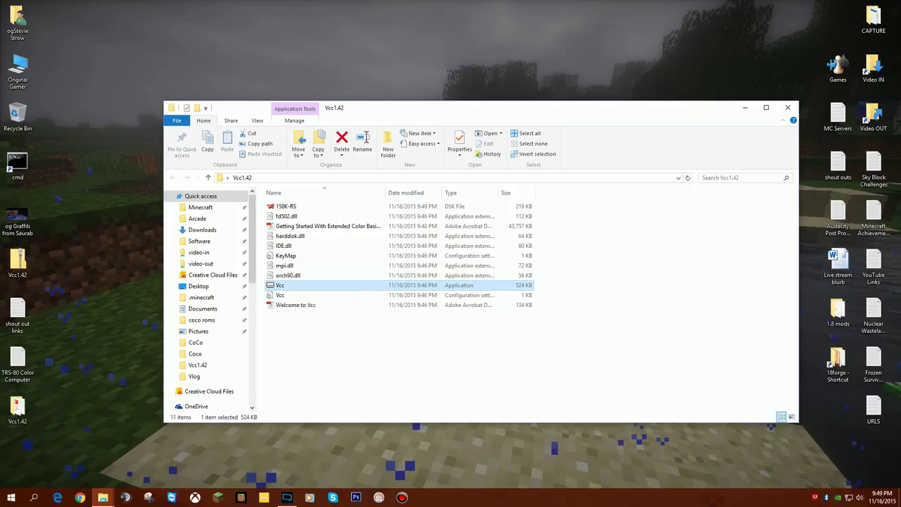
pyautogui.moveTo(280, 285)
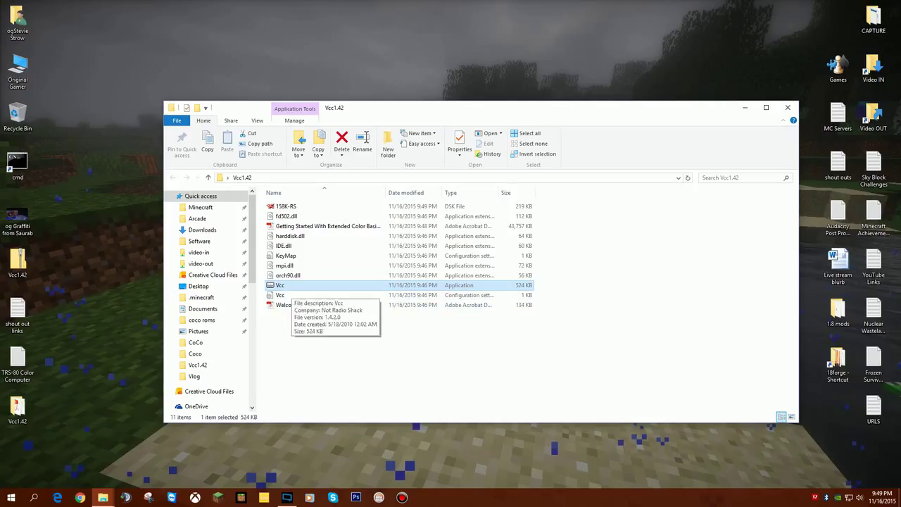
pyautogui.doubleClick(280, 284)
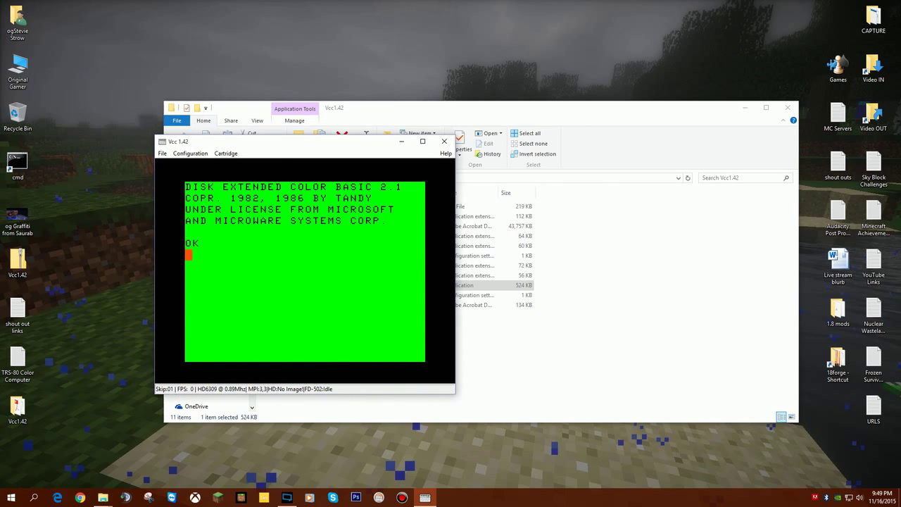
pyautogui.click(225, 152)
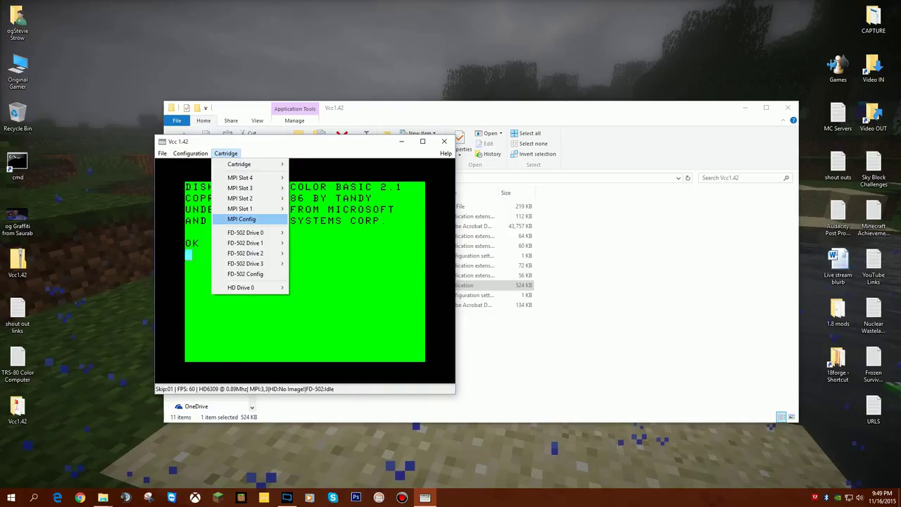
pyautogui.moveTo(240, 177)
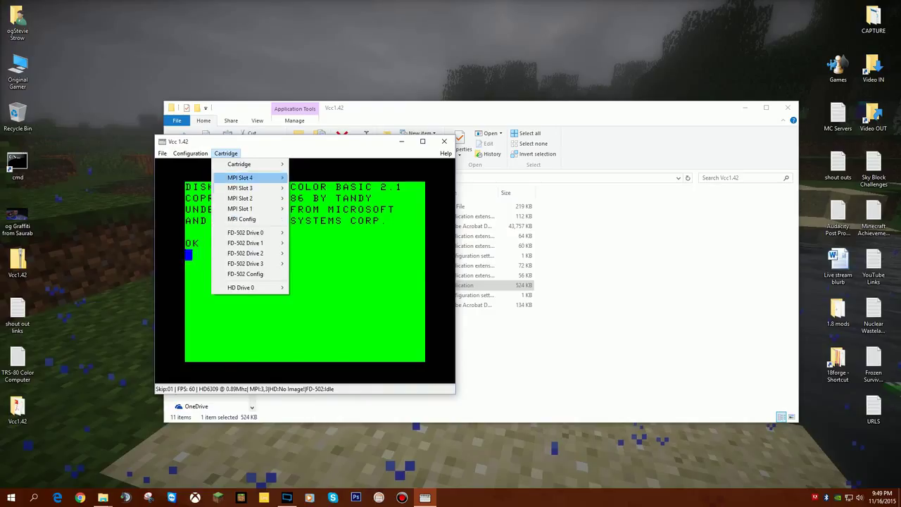
pyautogui.moveTo(243, 219)
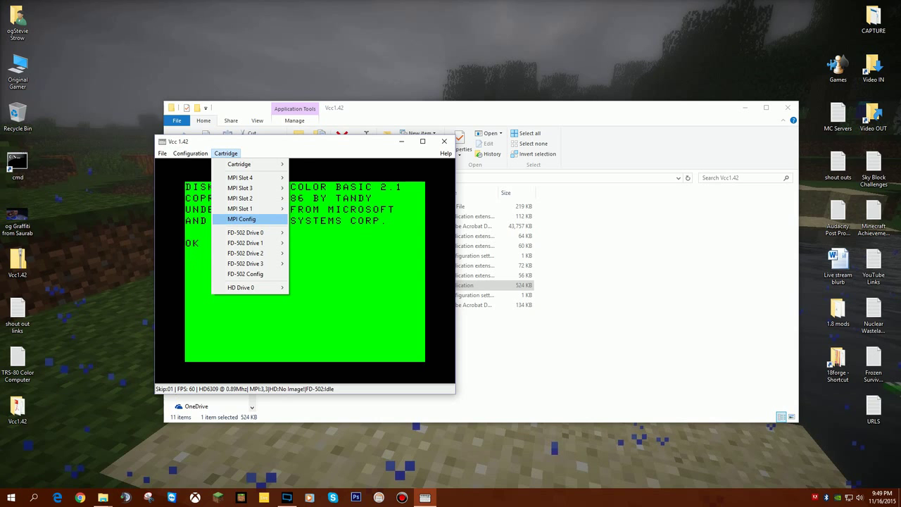
pyautogui.click(242, 220)
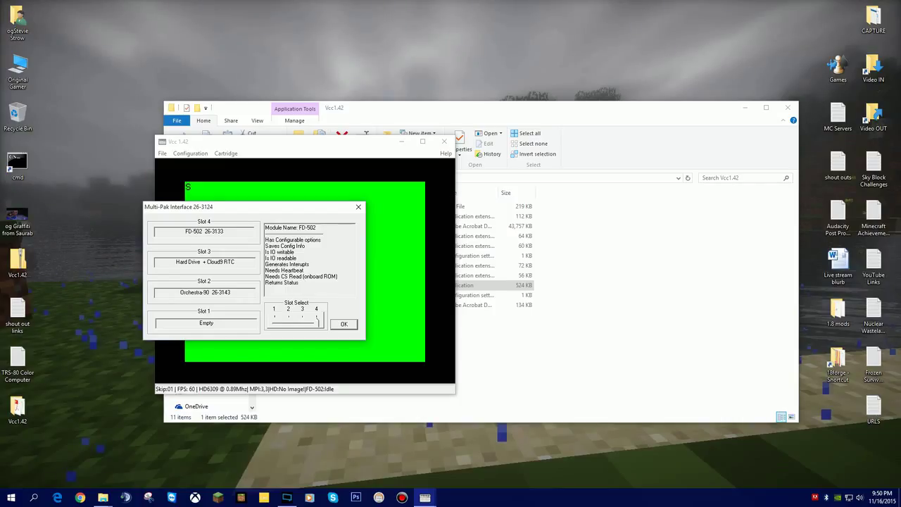
pyautogui.click(343, 324)
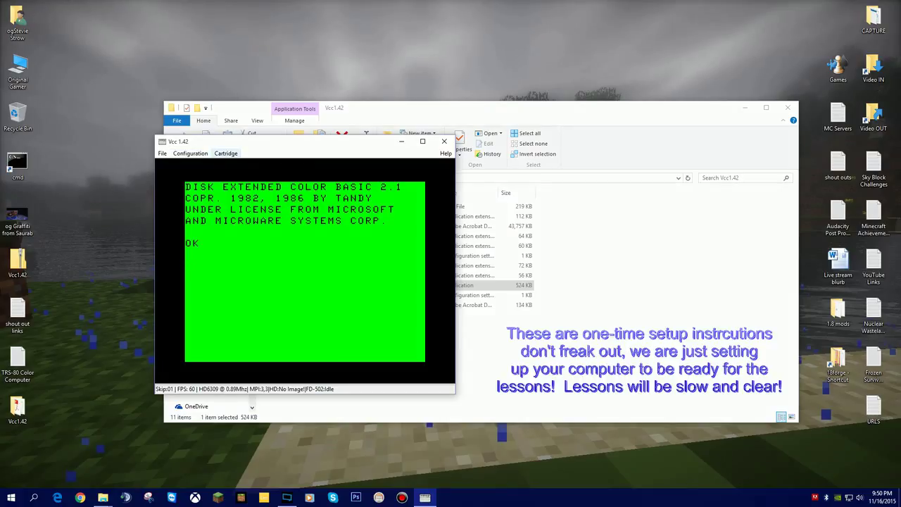
# - Insert the 158K-RS disk image from Desktop\Vcc1.42 into FD-502 Drive 0
pyautogui.click(225, 152)
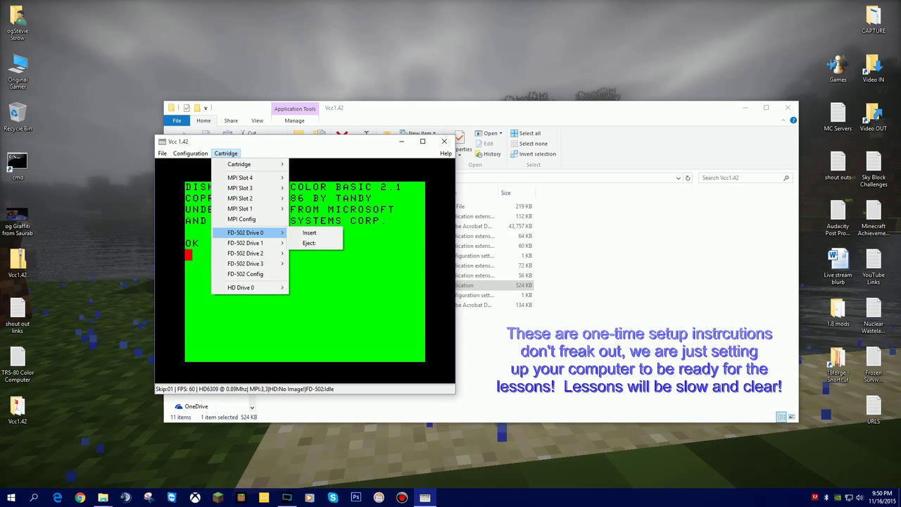
pyautogui.moveTo(309, 232)
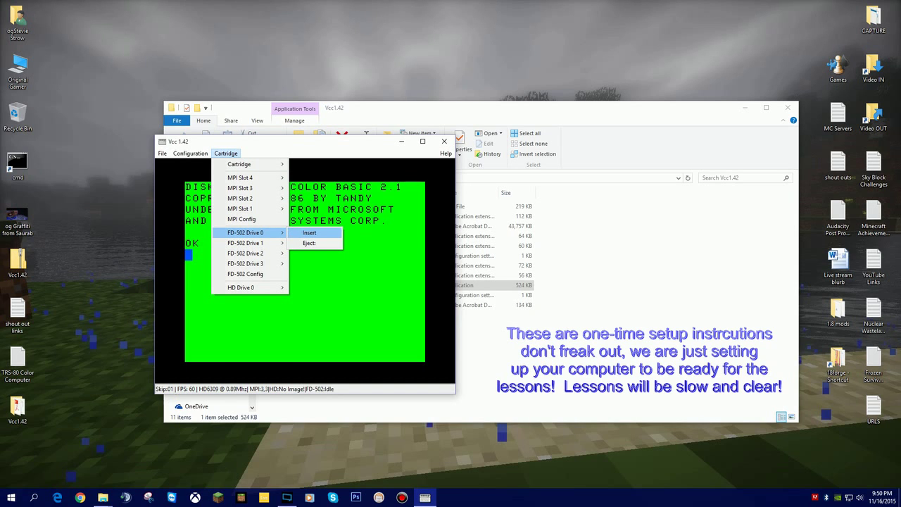
pyautogui.click(310, 232)
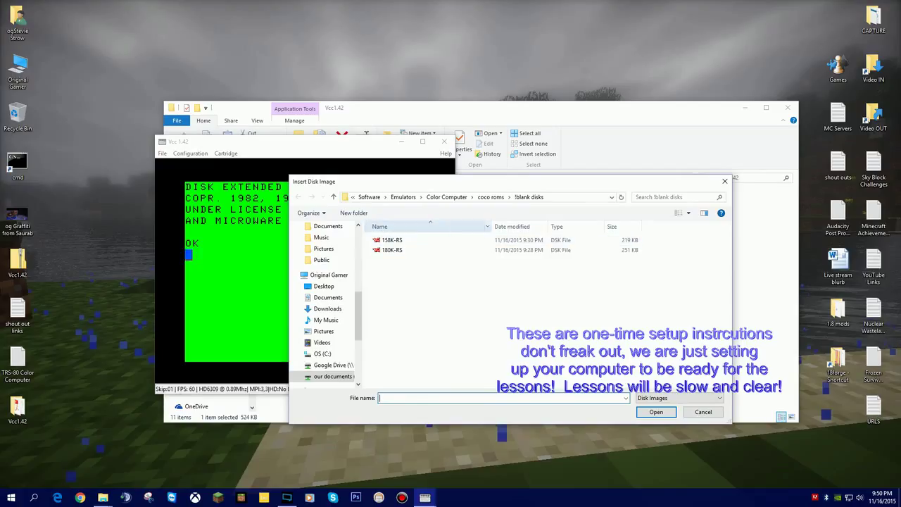
pyautogui.click(324, 286)
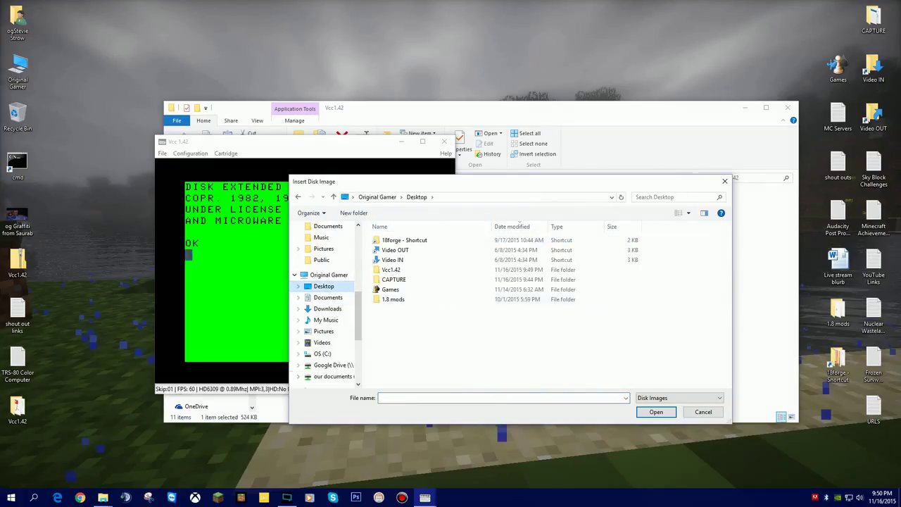
pyautogui.doubleClick(392, 270)
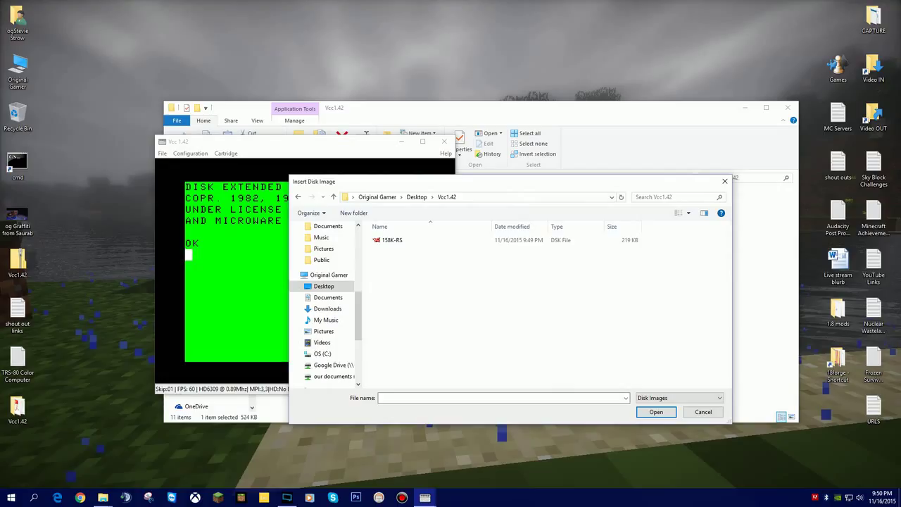
pyautogui.click(391, 239)
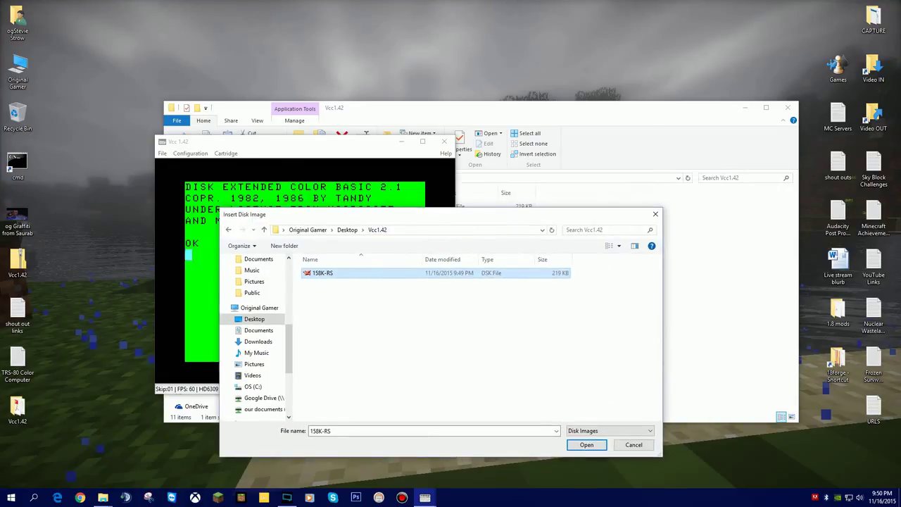
pyautogui.click(586, 445)
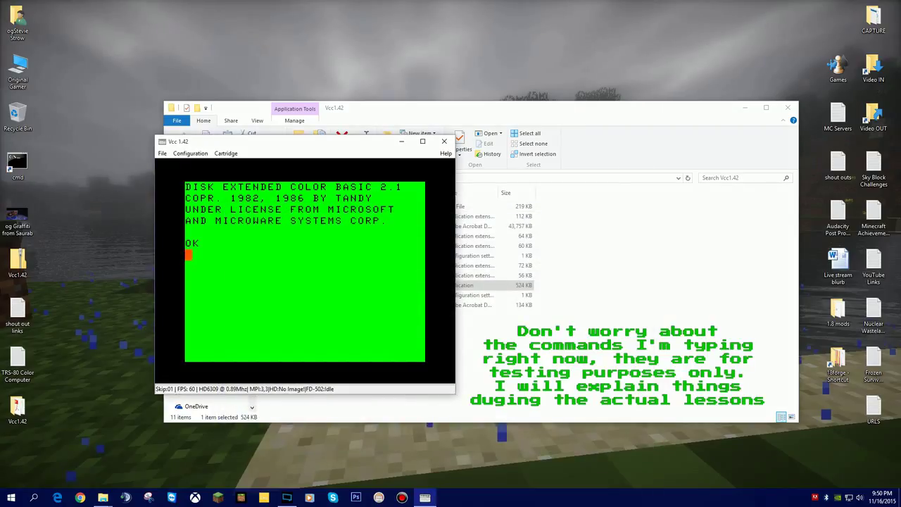
# - List the disk with DIR and enter the program line 10 PRINT "HELLO"
pyautogui.write('DIR')
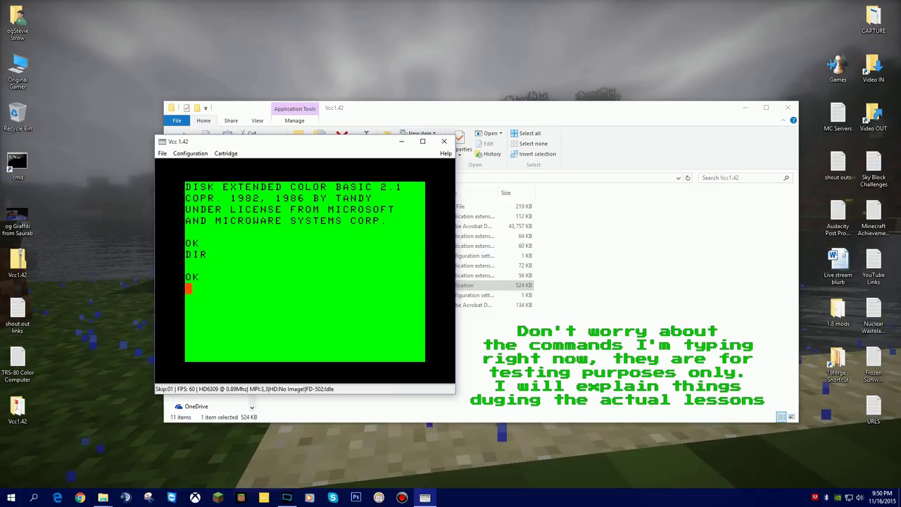
pyautogui.write('10')
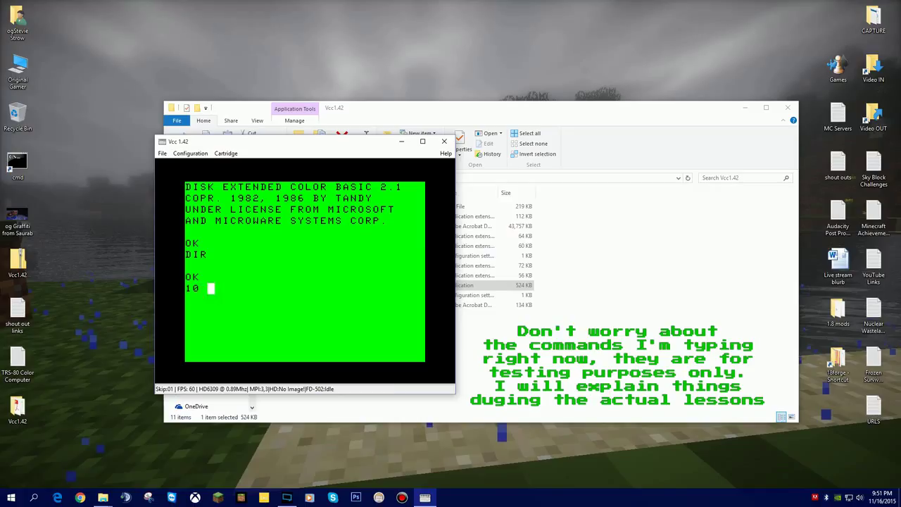
pyautogui.write('PRINT "HE')
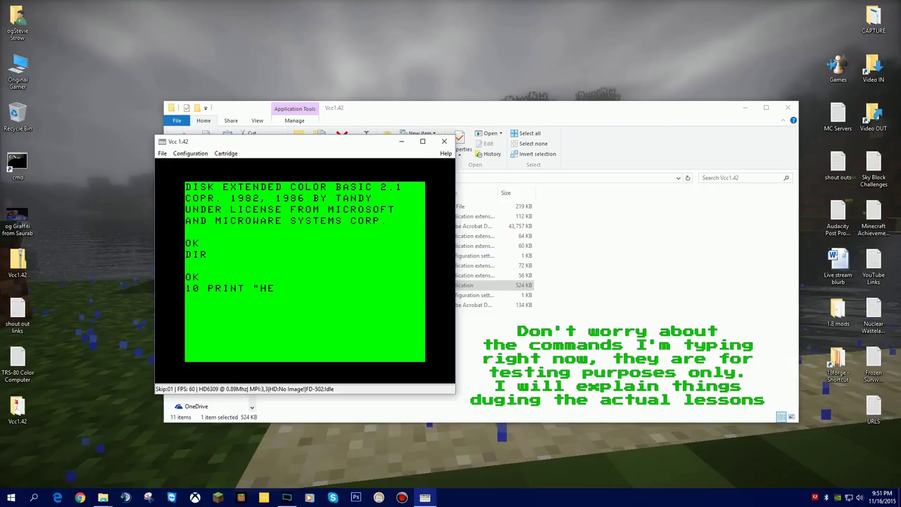
pyautogui.write('LLO"')
pyautogui.write('RUN')
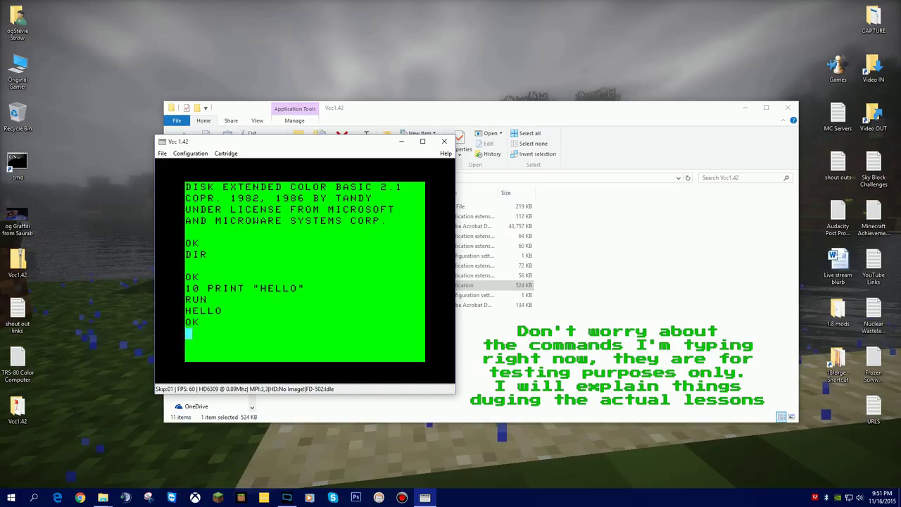
# - SAVE "HELLO" to disk, confirm HELLO BAS with DIR, then quit the emulator
pyautogui.write('SAVE')
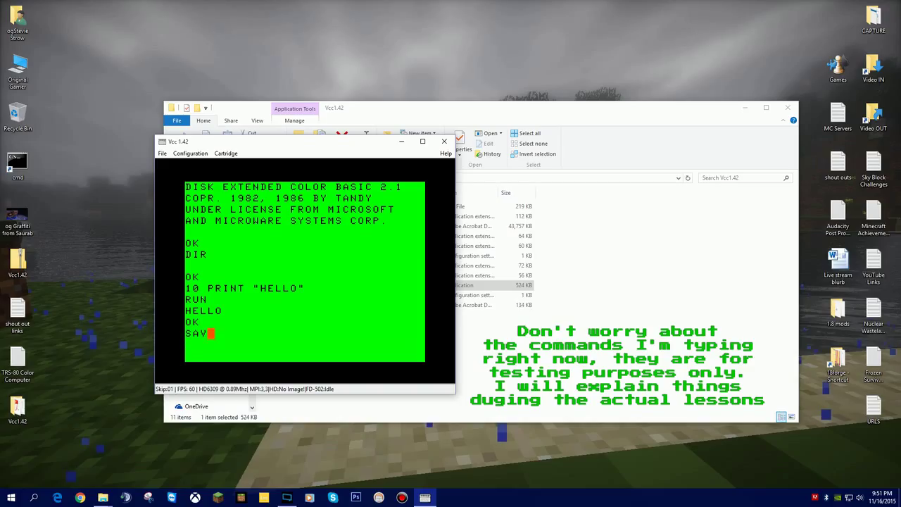
pyautogui.write('E "HELL')
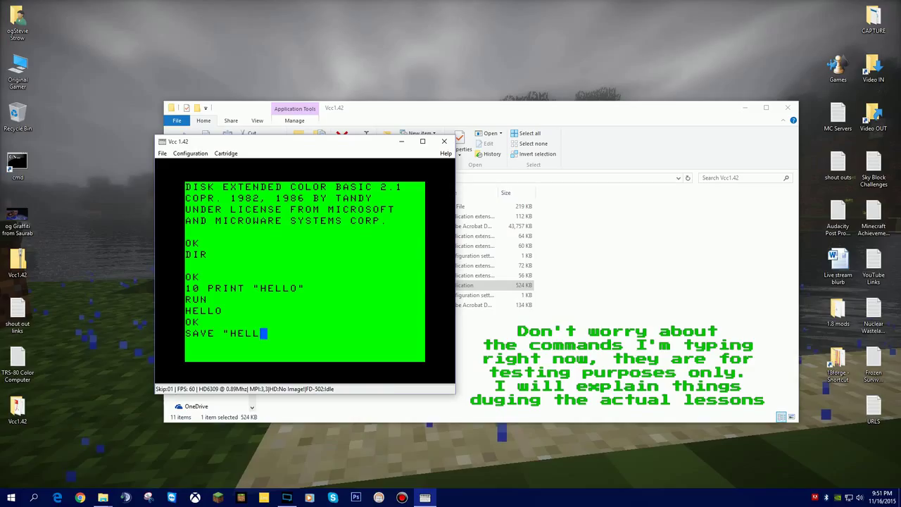
pyautogui.press('Return')
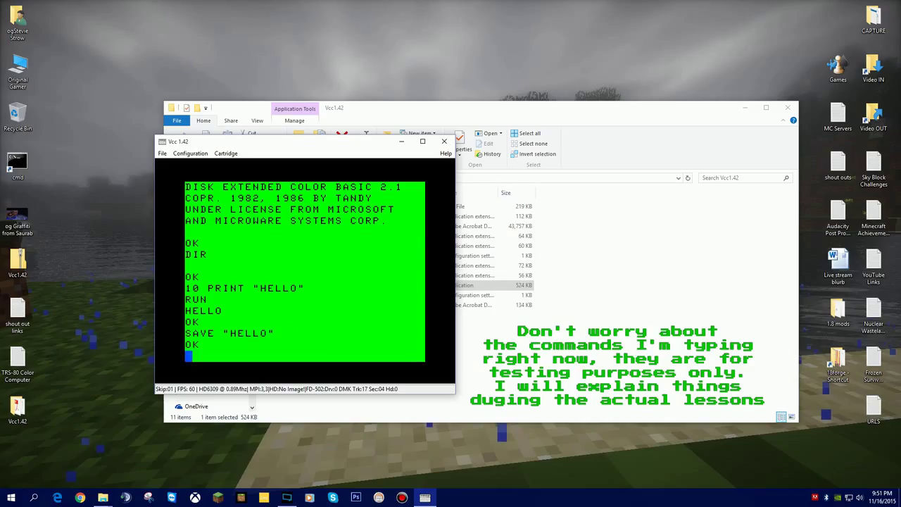
pyautogui.write('DIR')
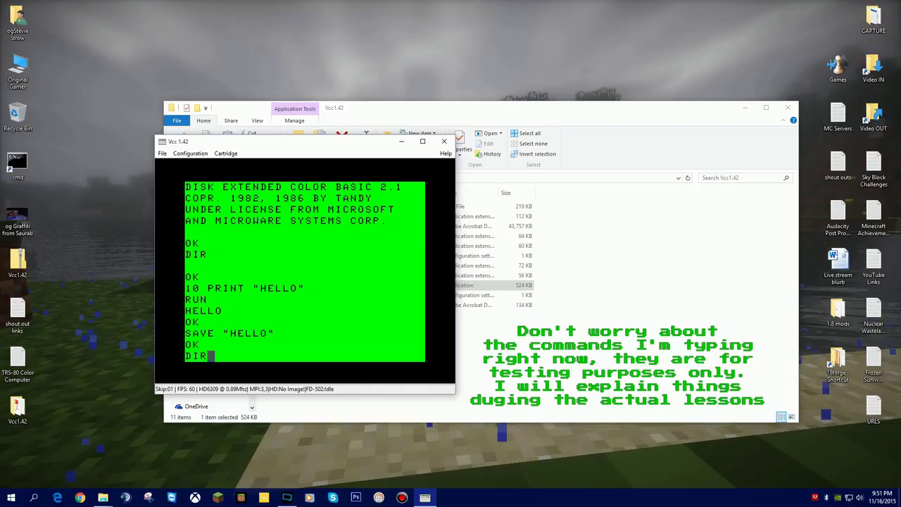
pyautogui.press('Return')
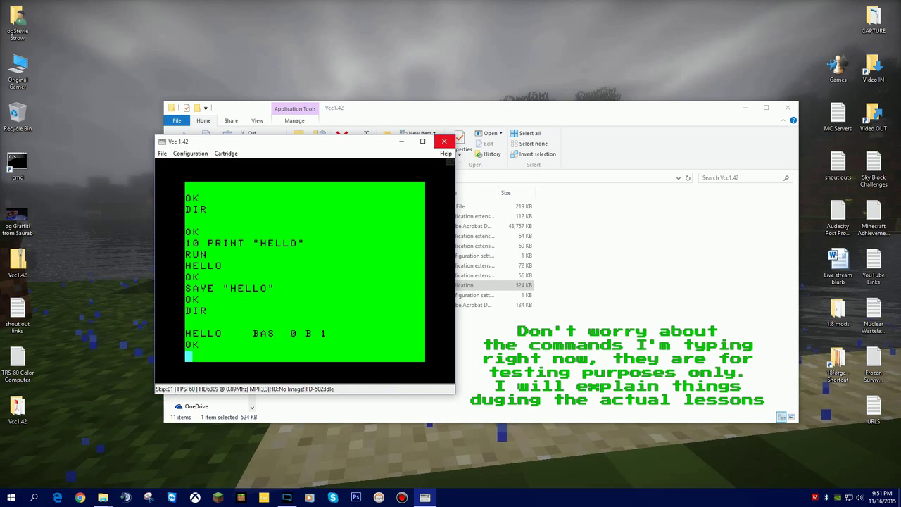
pyautogui.click(445, 141)
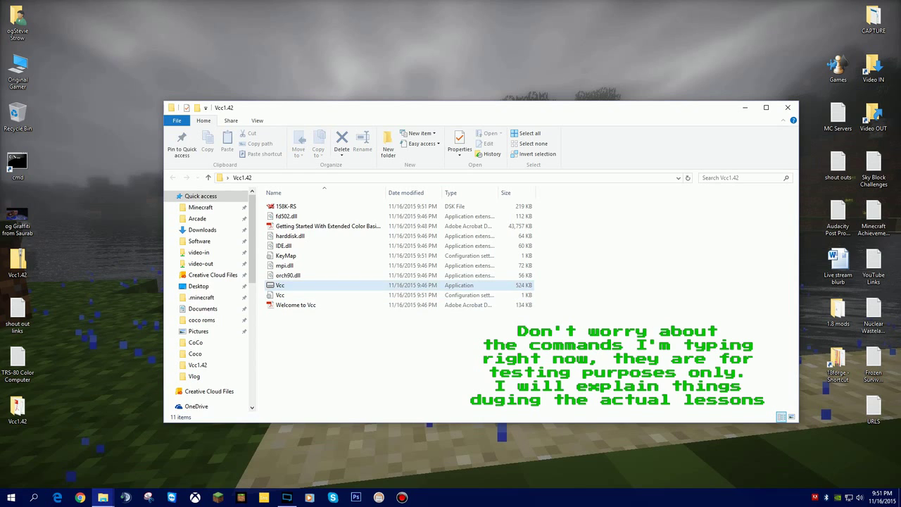
# - Relaunch Vcc from the Vcc1.42 folder to get a fresh BASIC OK prompt
pyautogui.doubleClick(280, 285)
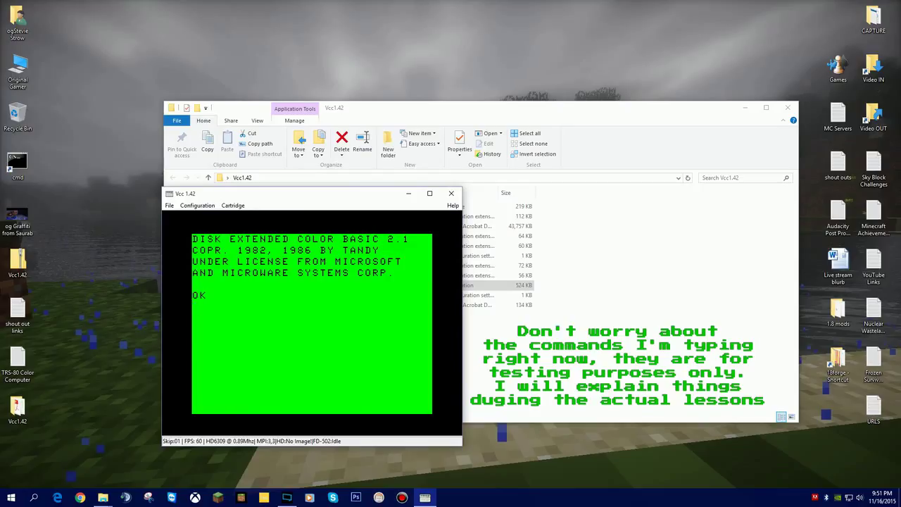
# - List the disk directory showing HELLO BAS, then LOAD "HELLO" back from disk
pyautogui.write('DIR')
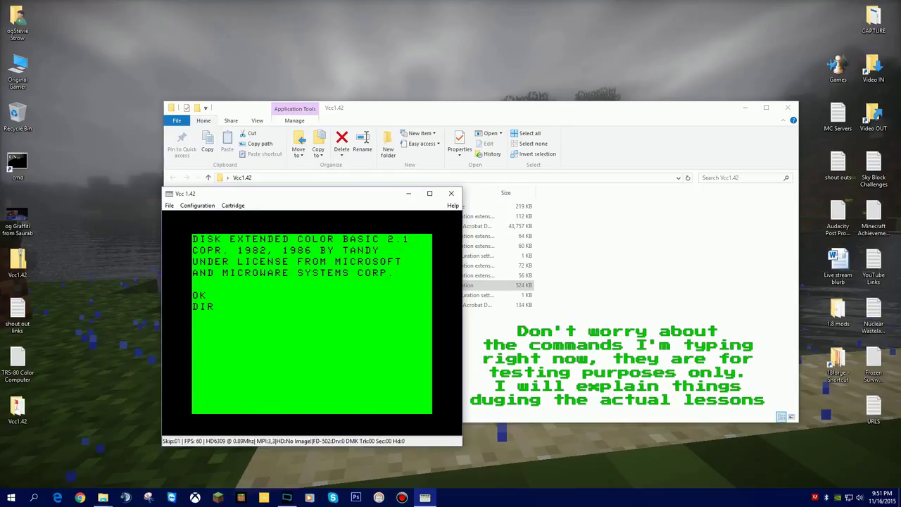
pyautogui.press('Return')
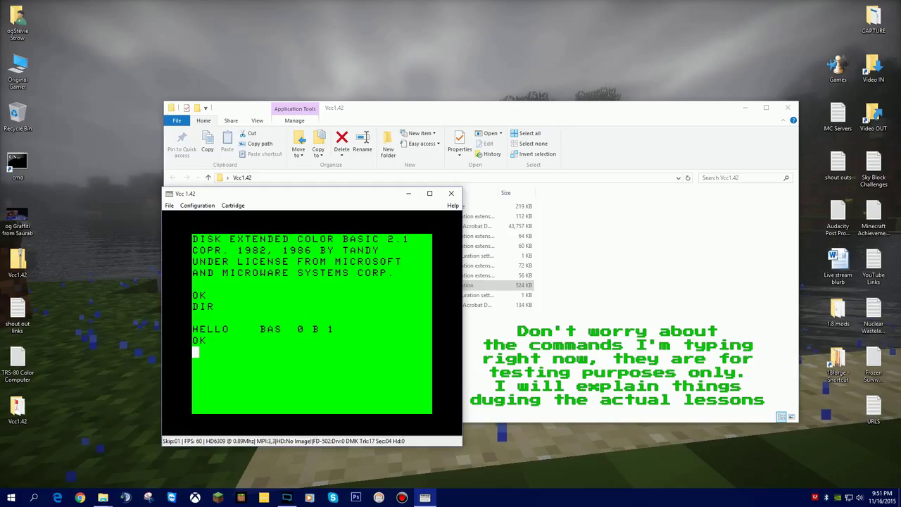
pyautogui.write('LOAD "HE')
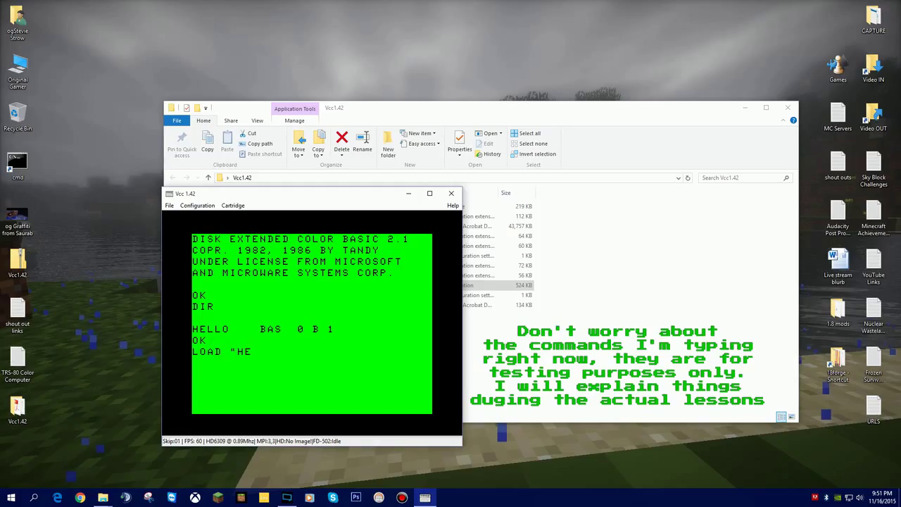
pyautogui.write('LLO"')
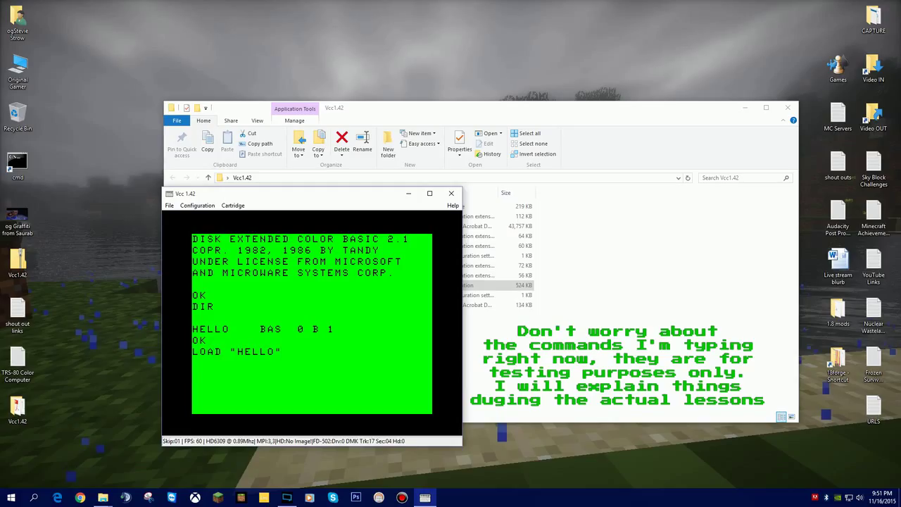
pyautogui.press('Return')
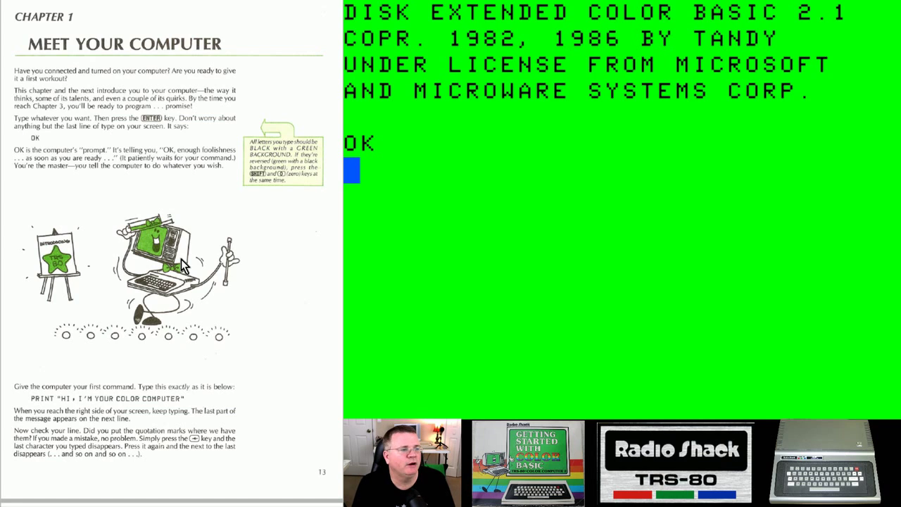
pyautogui.moveTo(560, 204)
pyautogui.write('10')
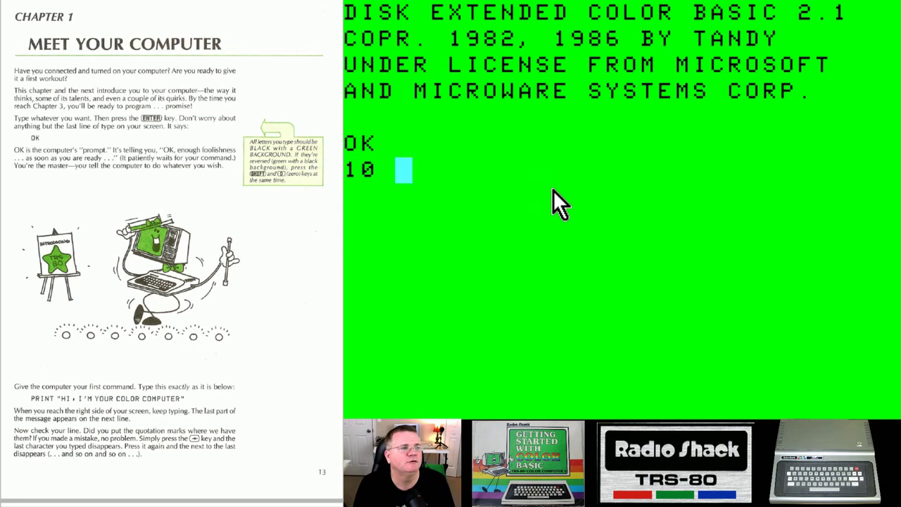
# - Enter 10 PRINT "STEVE IS COOL!!!" and 20 GOTO 10, then RUN it to fill the screen
pyautogui.write('PRINT "S')
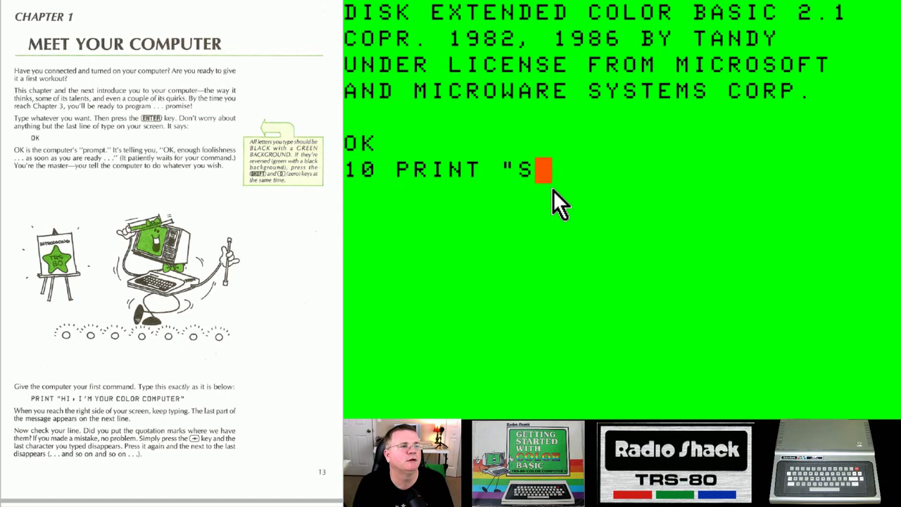
pyautogui.write('TEVE IS CO')
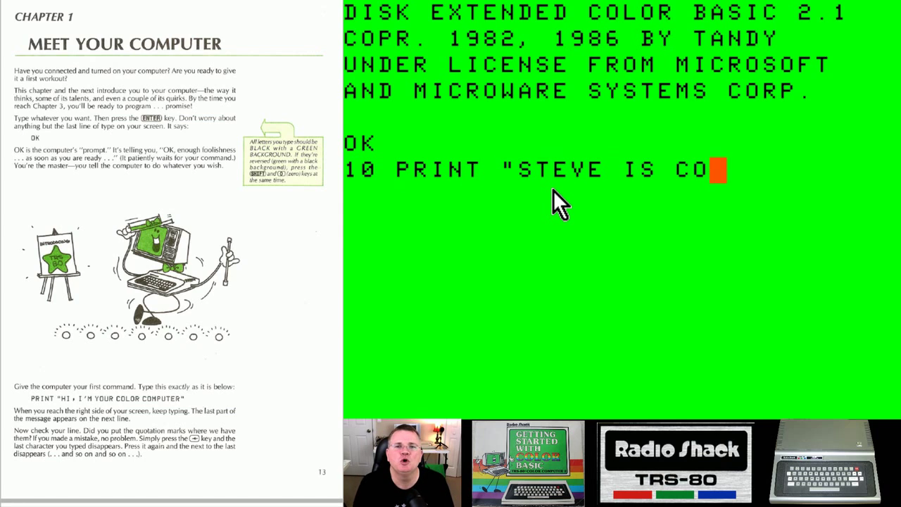
pyautogui.write('OL!!!')
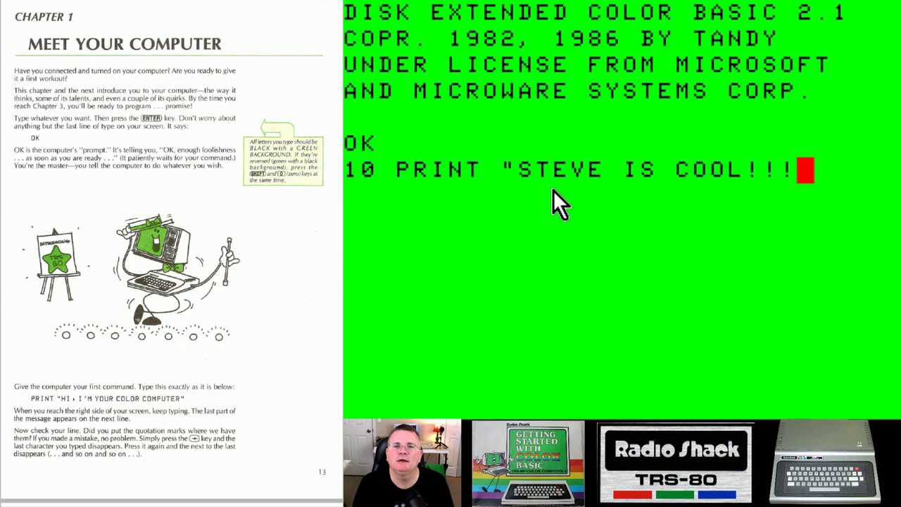
pyautogui.write('"')
pyautogui.write('20')
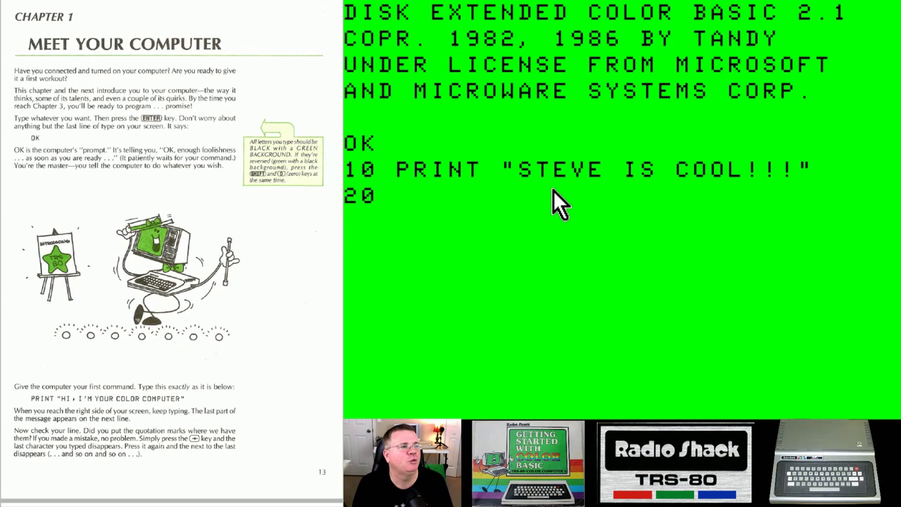
pyautogui.write('GOTO 10')
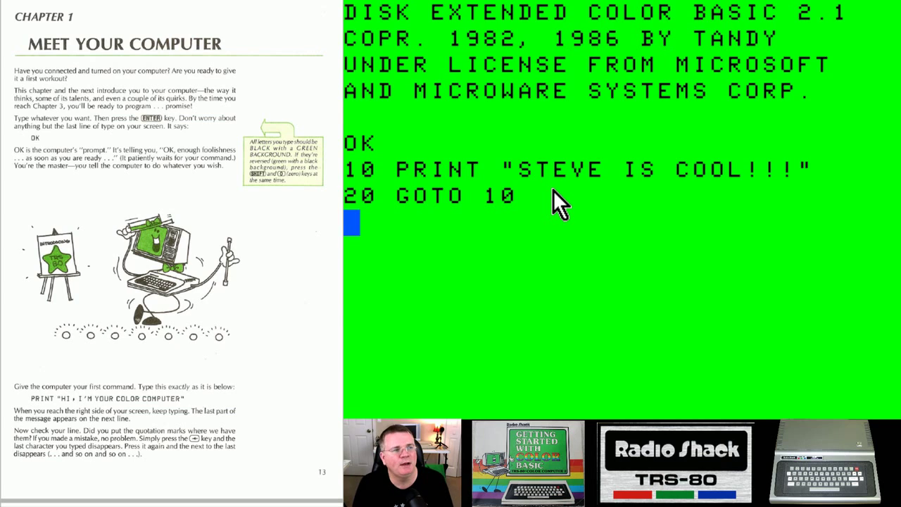
pyautogui.write('RUN')
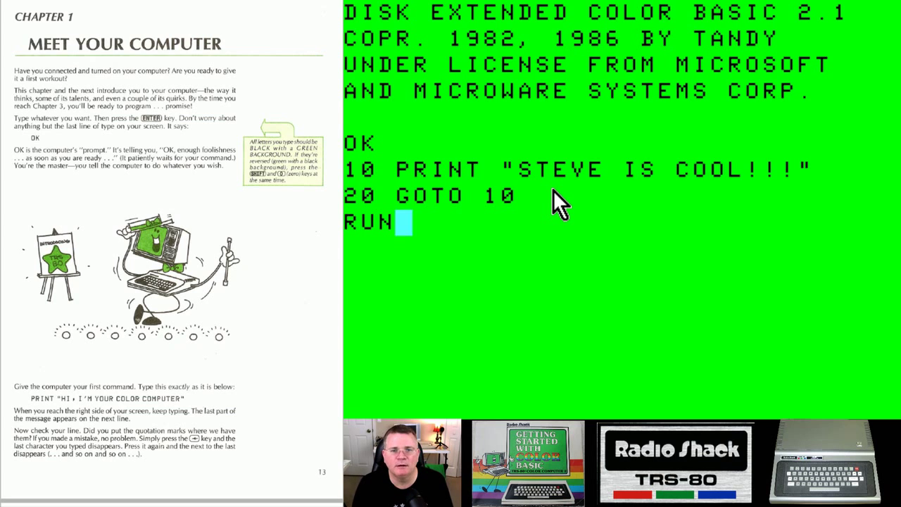
pyautogui.press('Return')
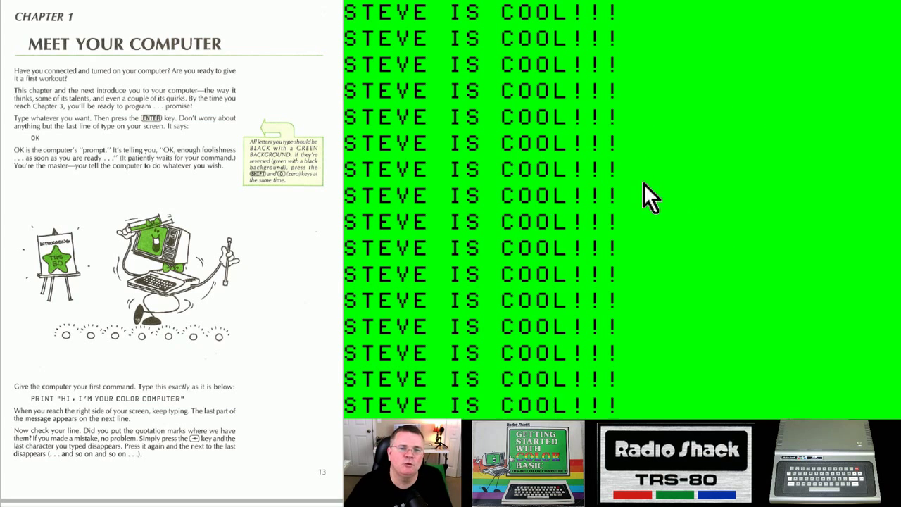